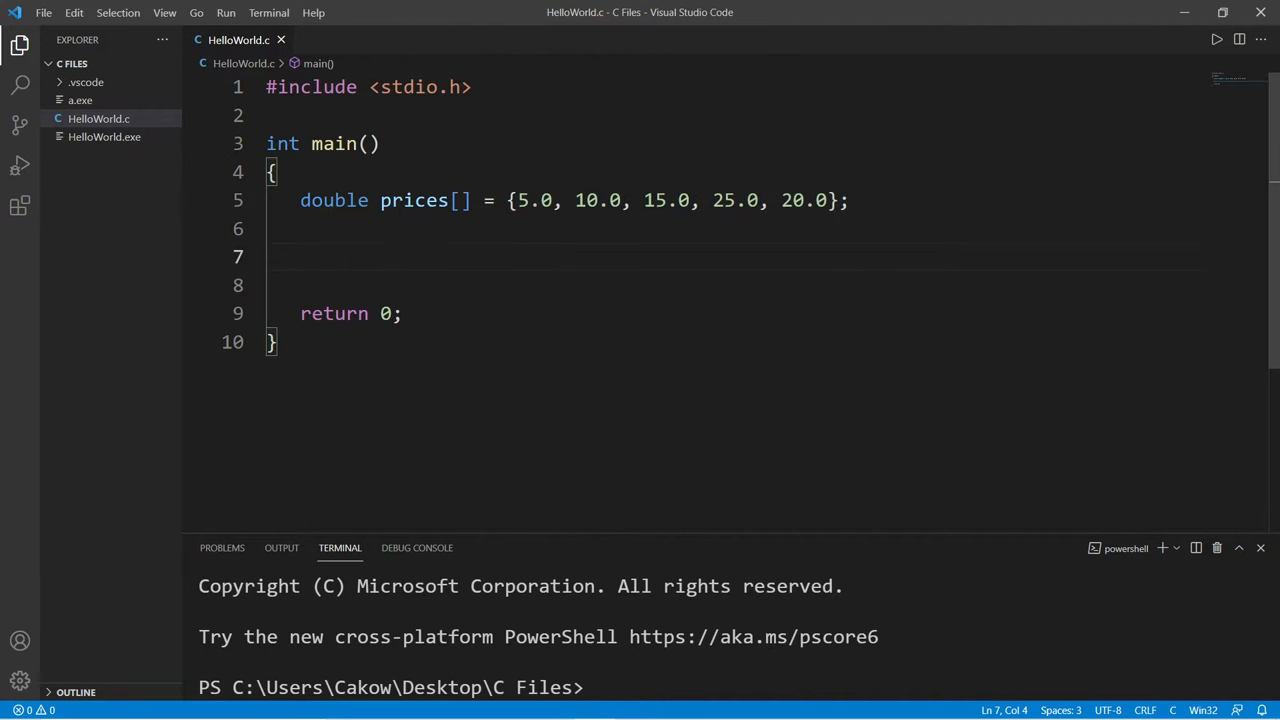
# Step: On line 7, add printf("%lf", prices[0]); to print the first price
pyautogui.doubleClick(334, 200)
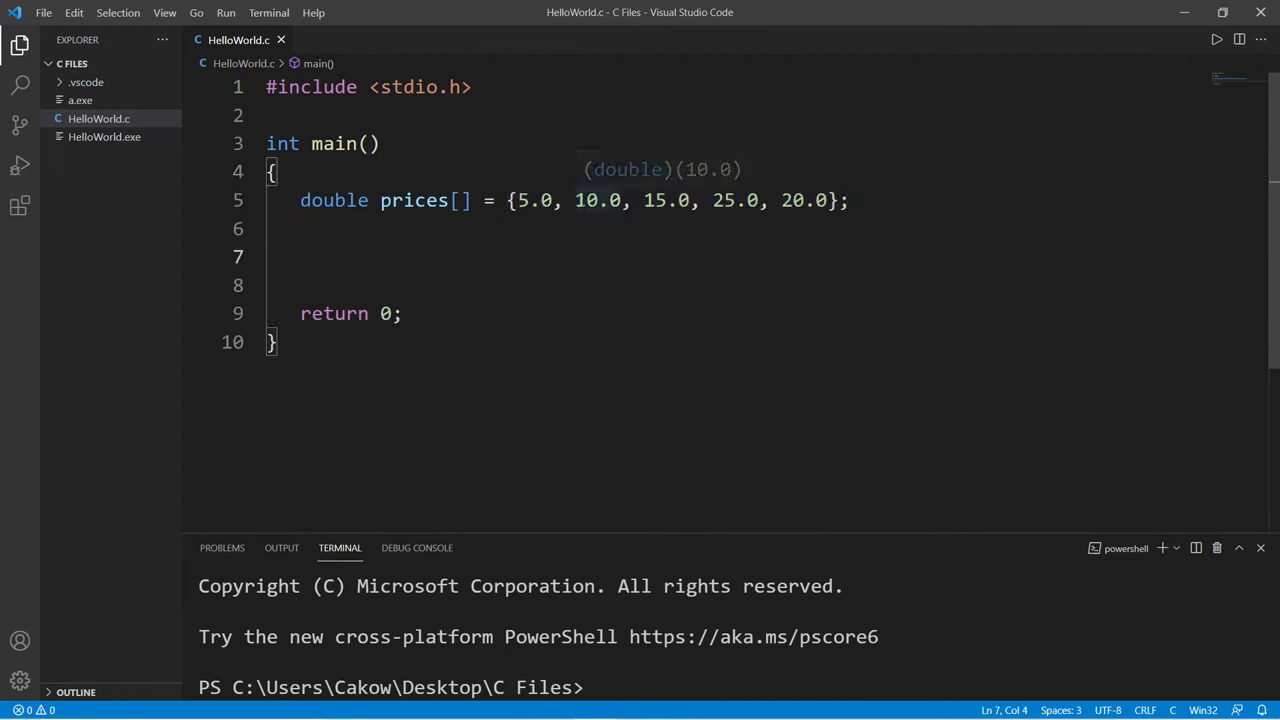
pyautogui.write('pri')
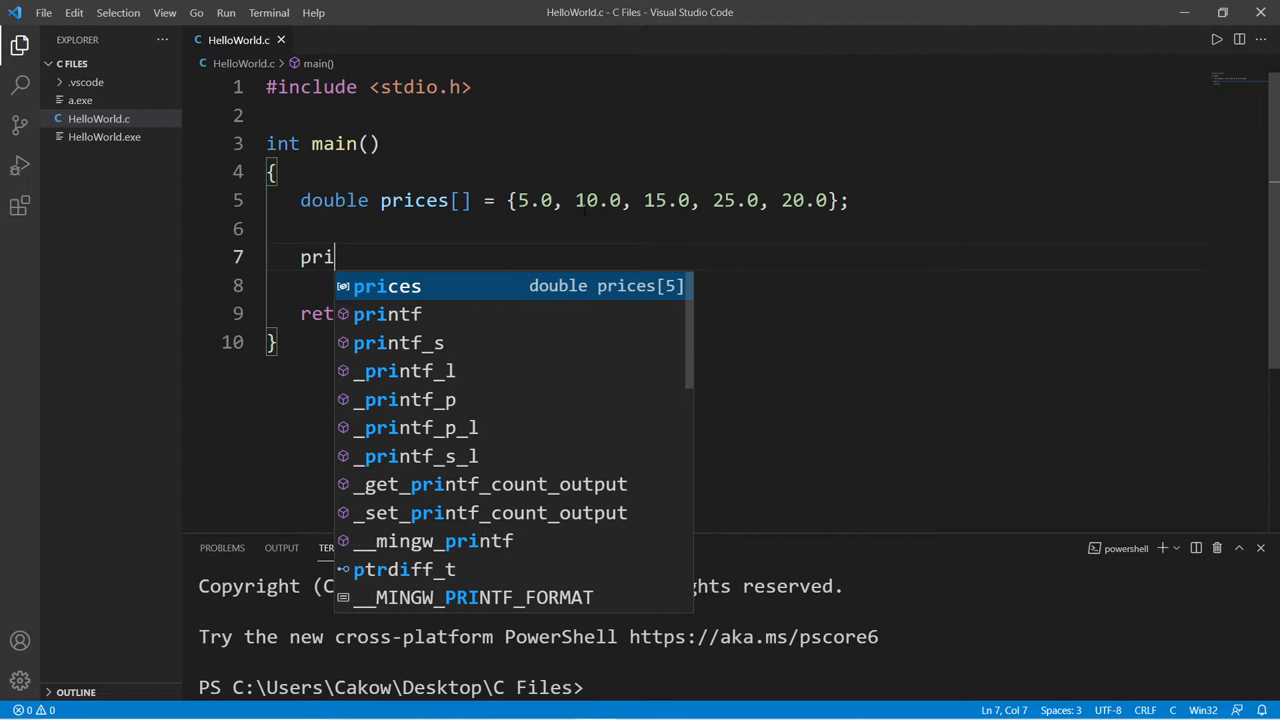
pyautogui.write('ntf("");')
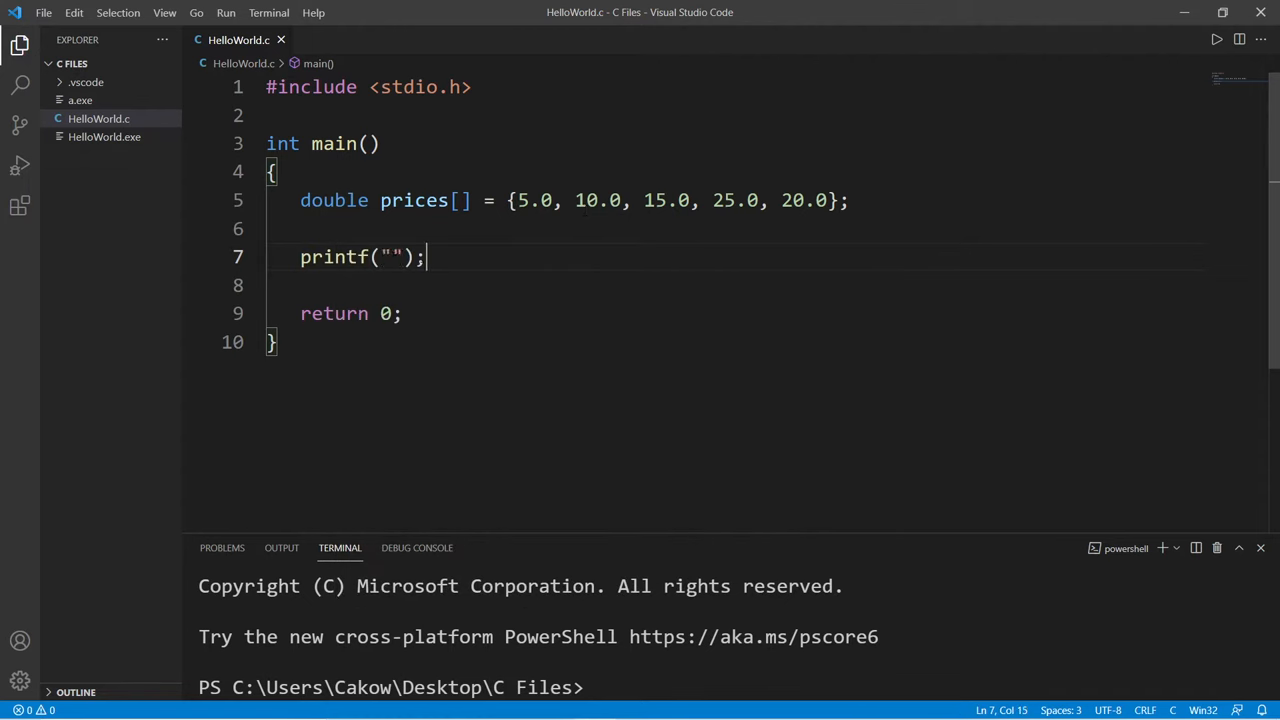
pyautogui.doubleClick(334, 200)
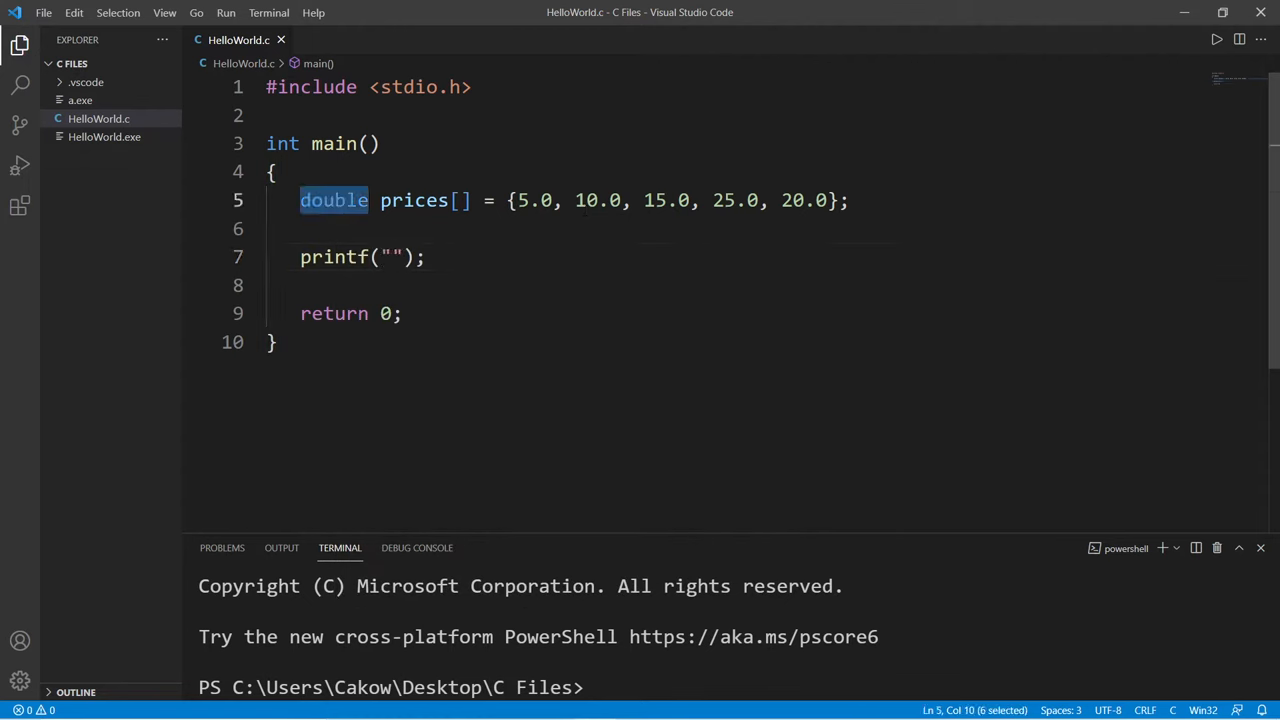
pyautogui.click(347, 200)
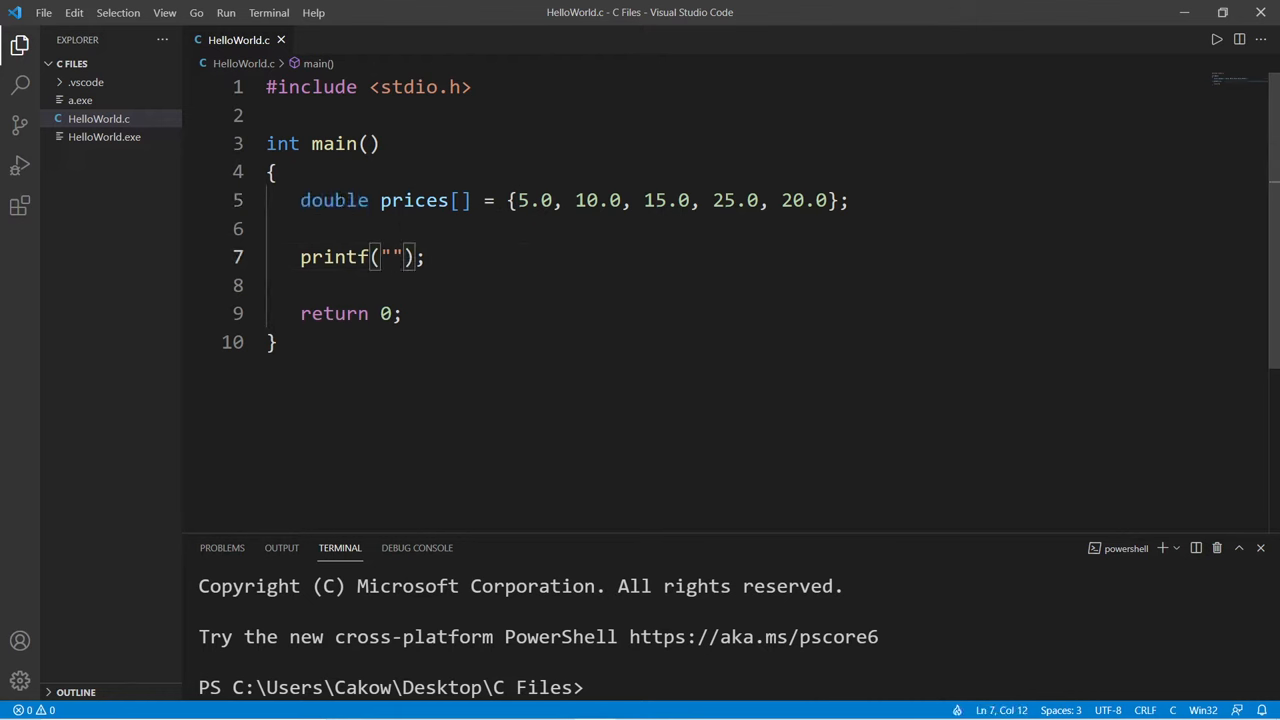
pyautogui.write('%')
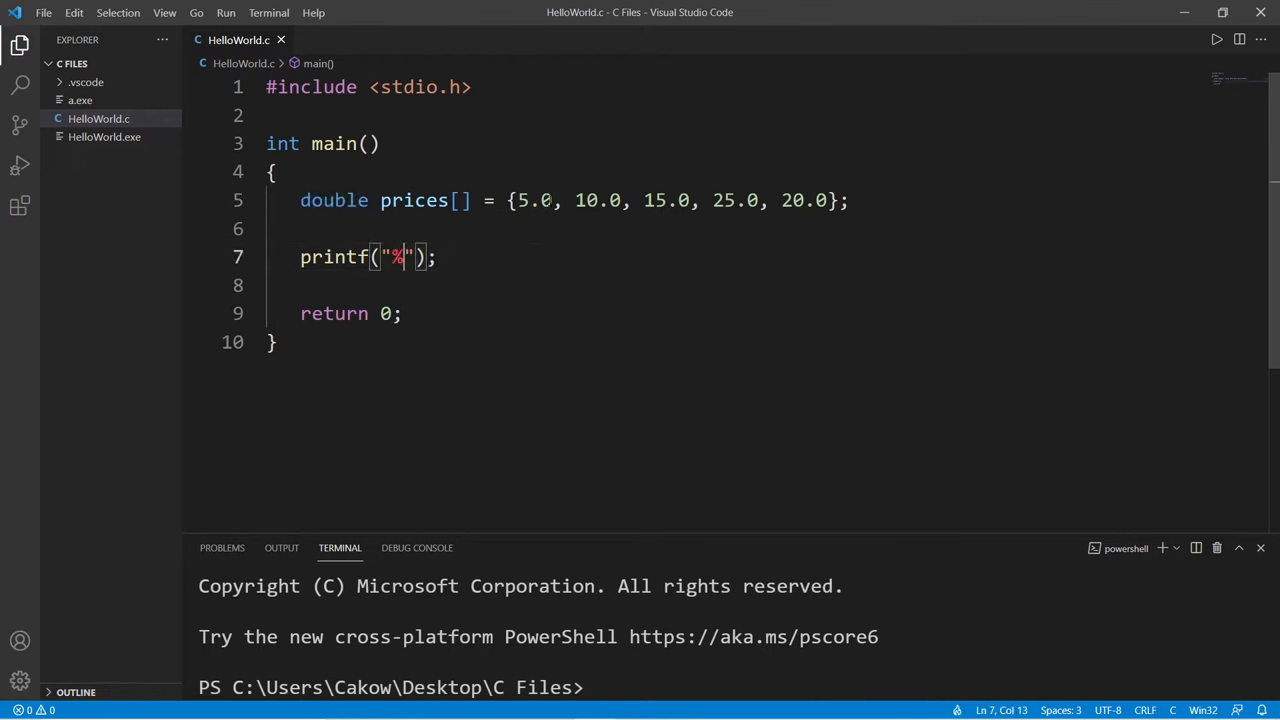
pyautogui.write('lf",')
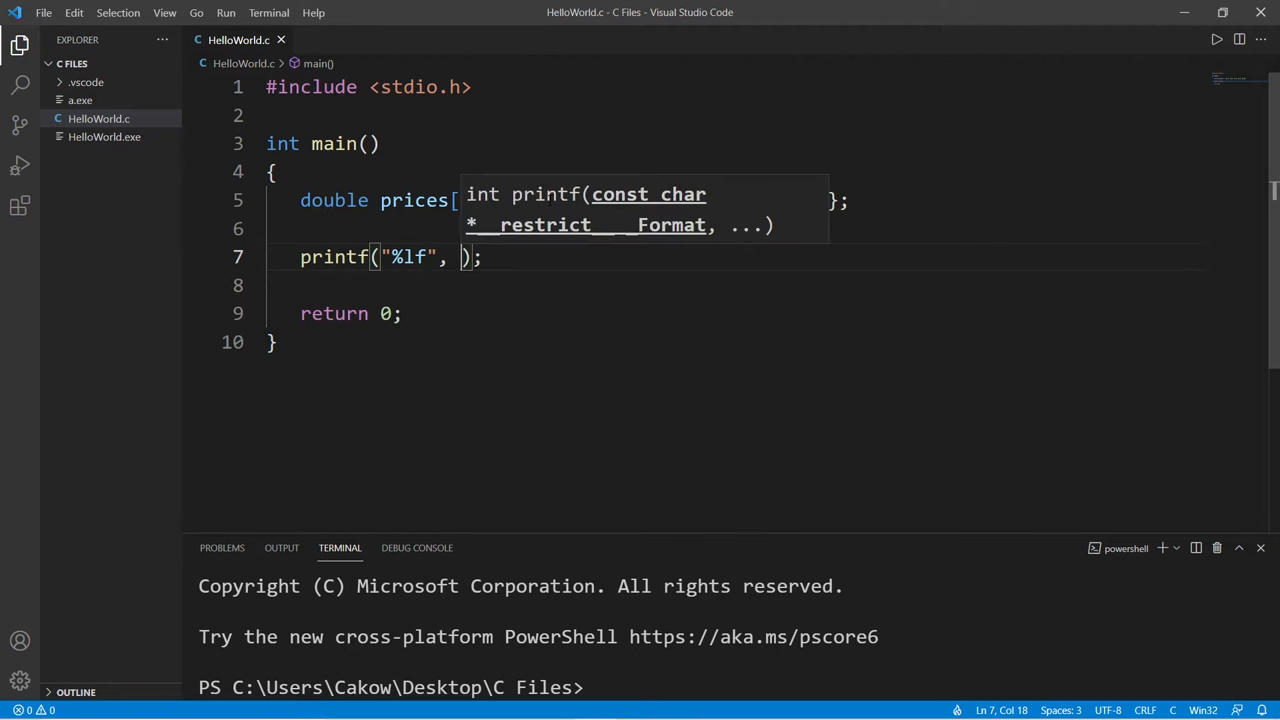
pyautogui.write('prices')
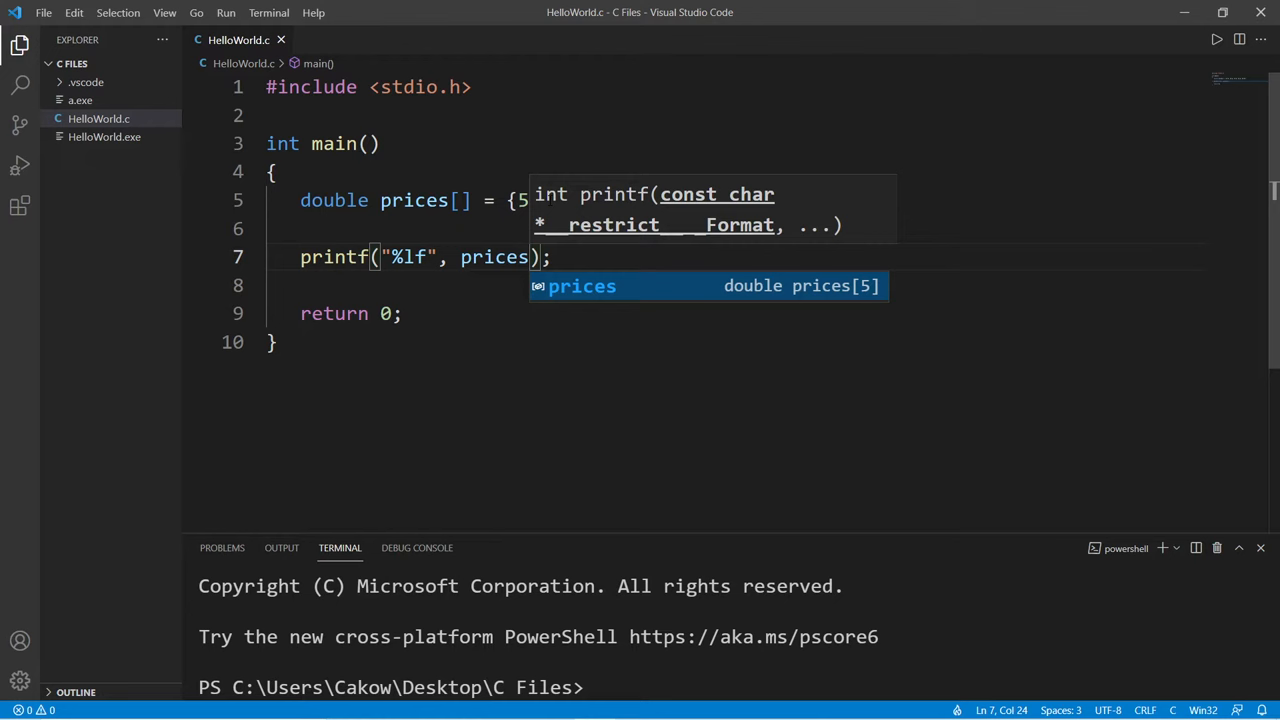
pyautogui.write('[0')
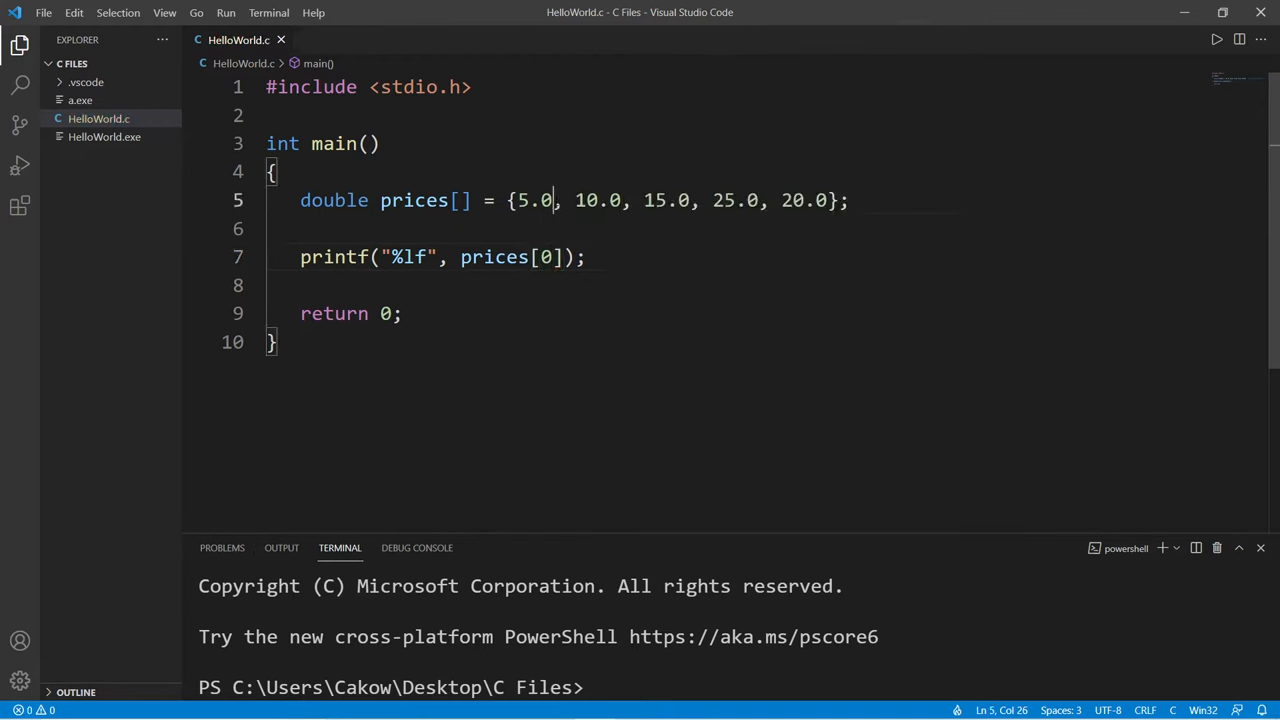
# Step: Delete the four extra printf lines so only prices[0] remains, with blank lines below
pyautogui.doubleClick(543, 257)
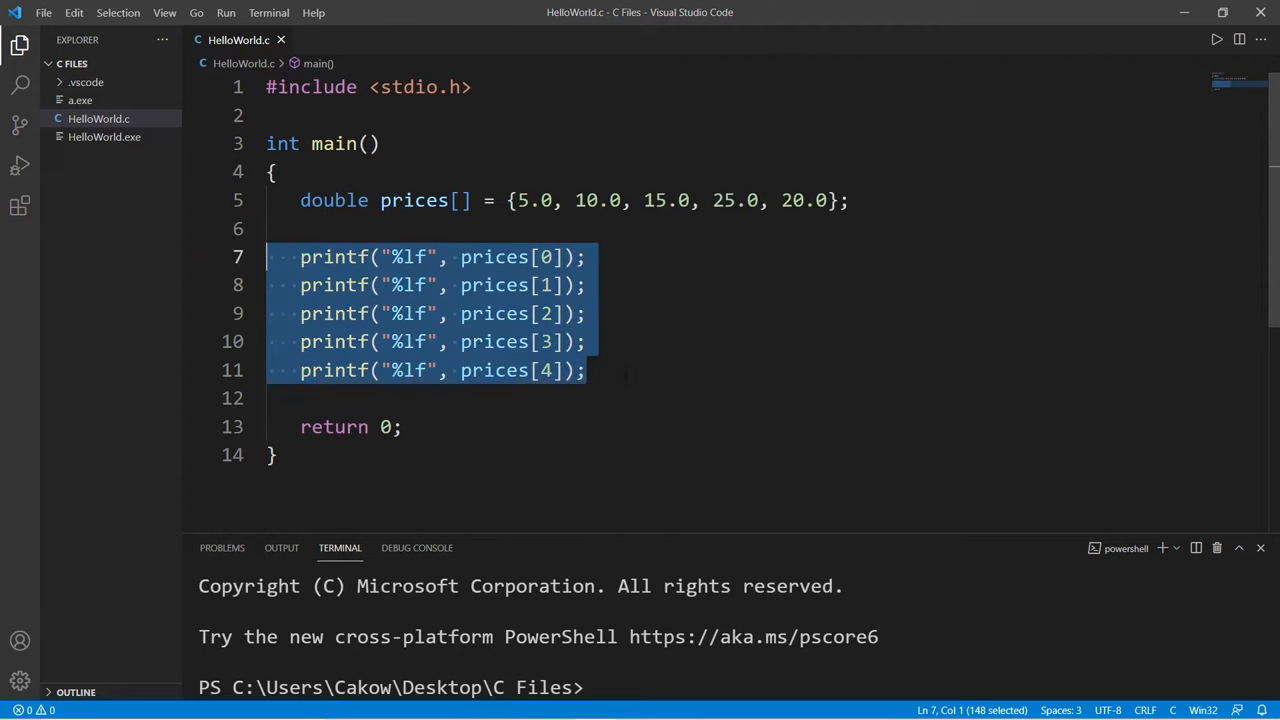
pyautogui.press('Delete')
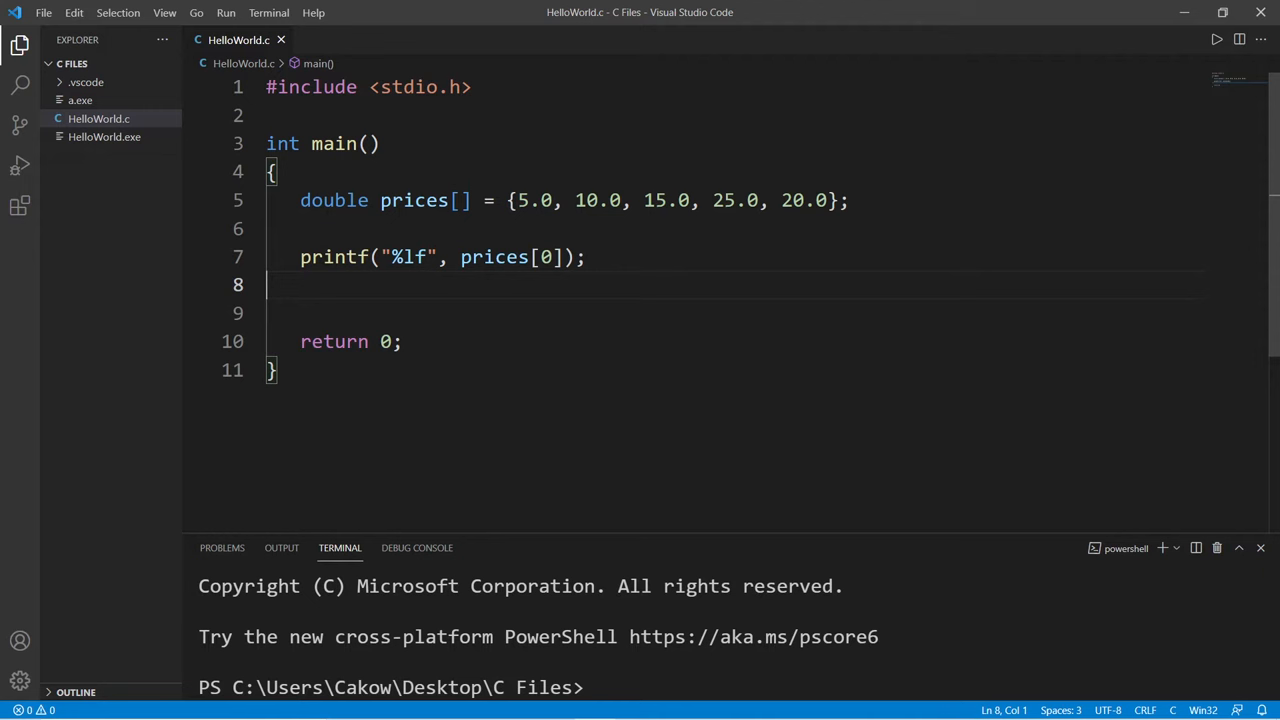
pyautogui.moveTo(508, 200); pyautogui.dragTo(658, 200)
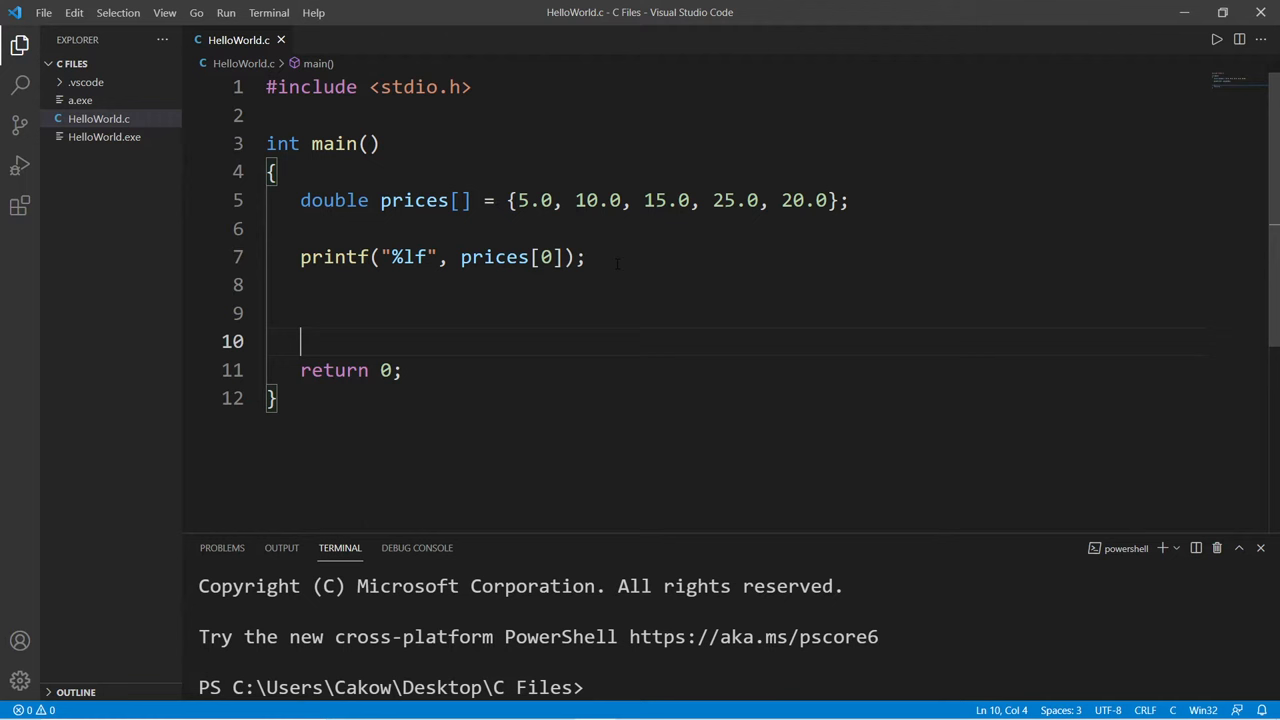
# Step: Write for(int i = 0; i < 5; i++) printing prices[i] with "%lf\n"
pyautogui.write('for()')
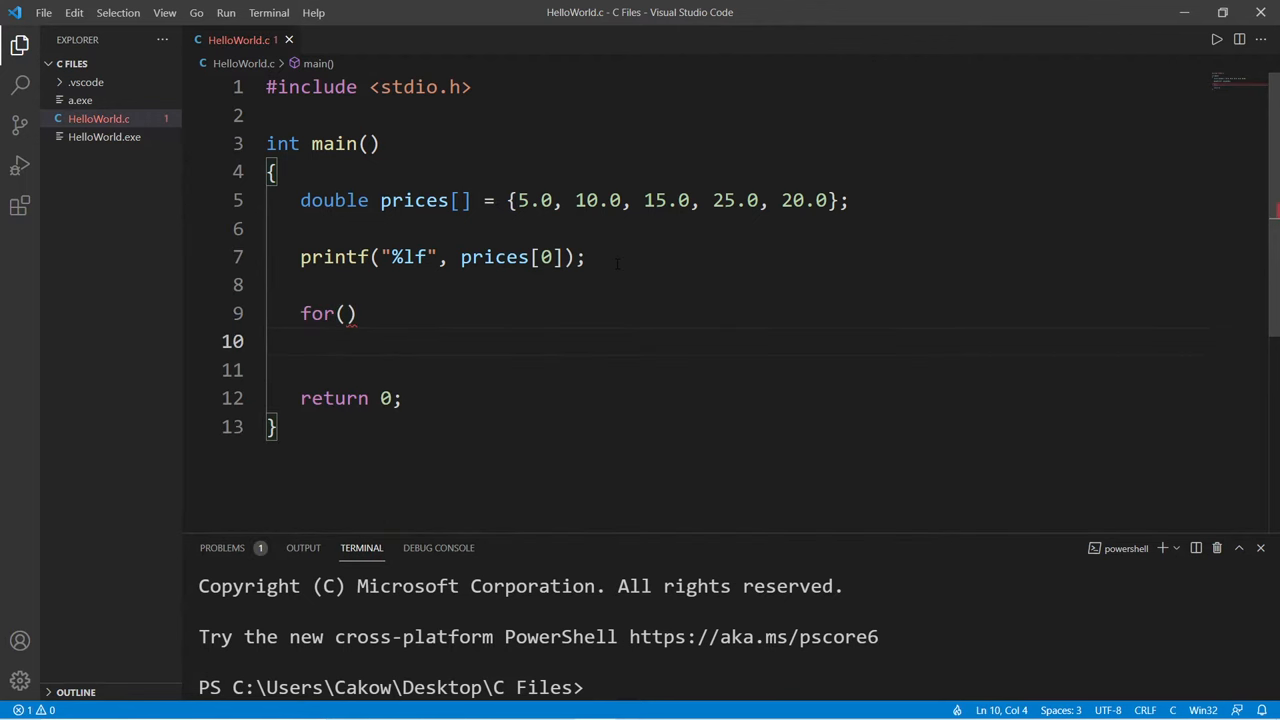
pyautogui.write('(')
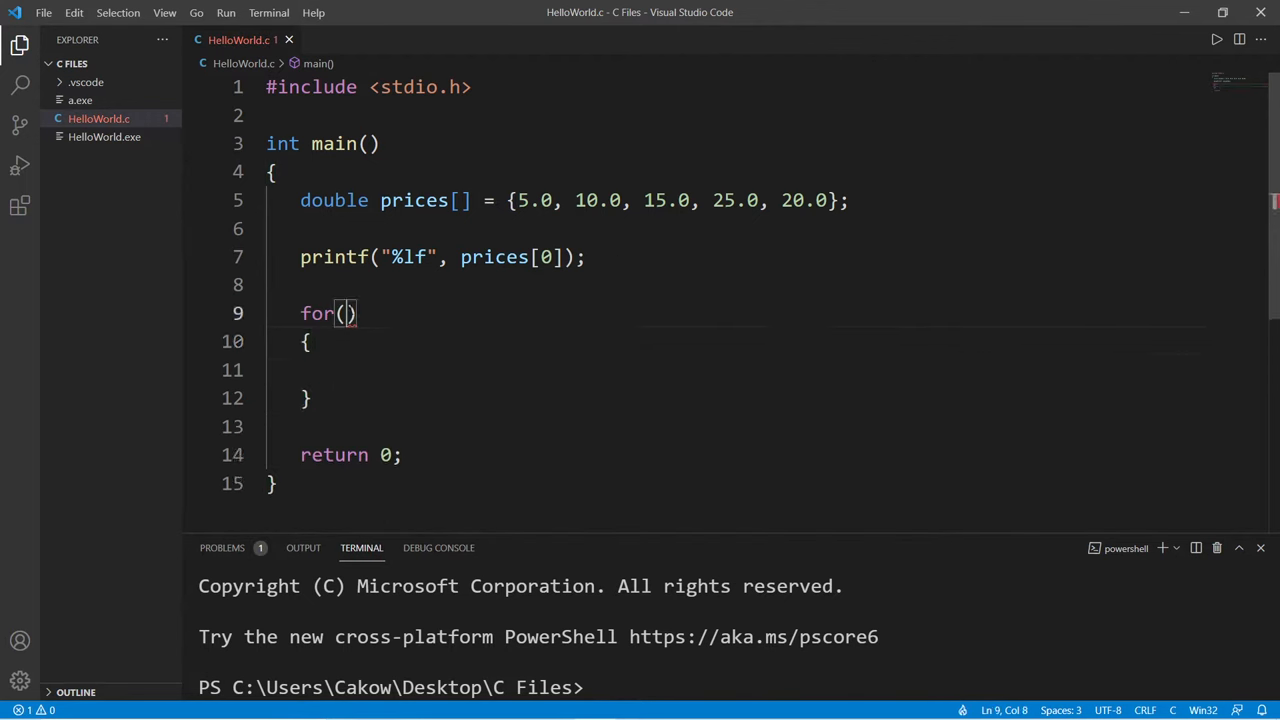
pyautogui.write('int i')
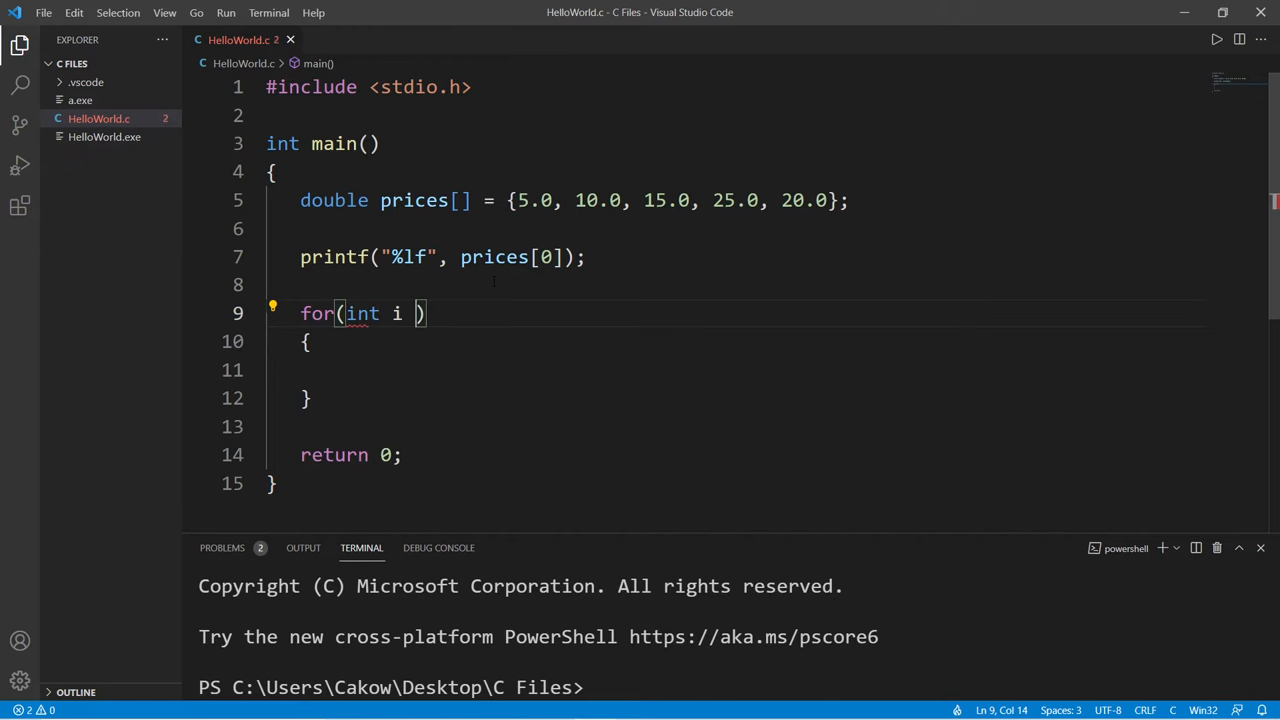
pyautogui.write('= 0; i <')
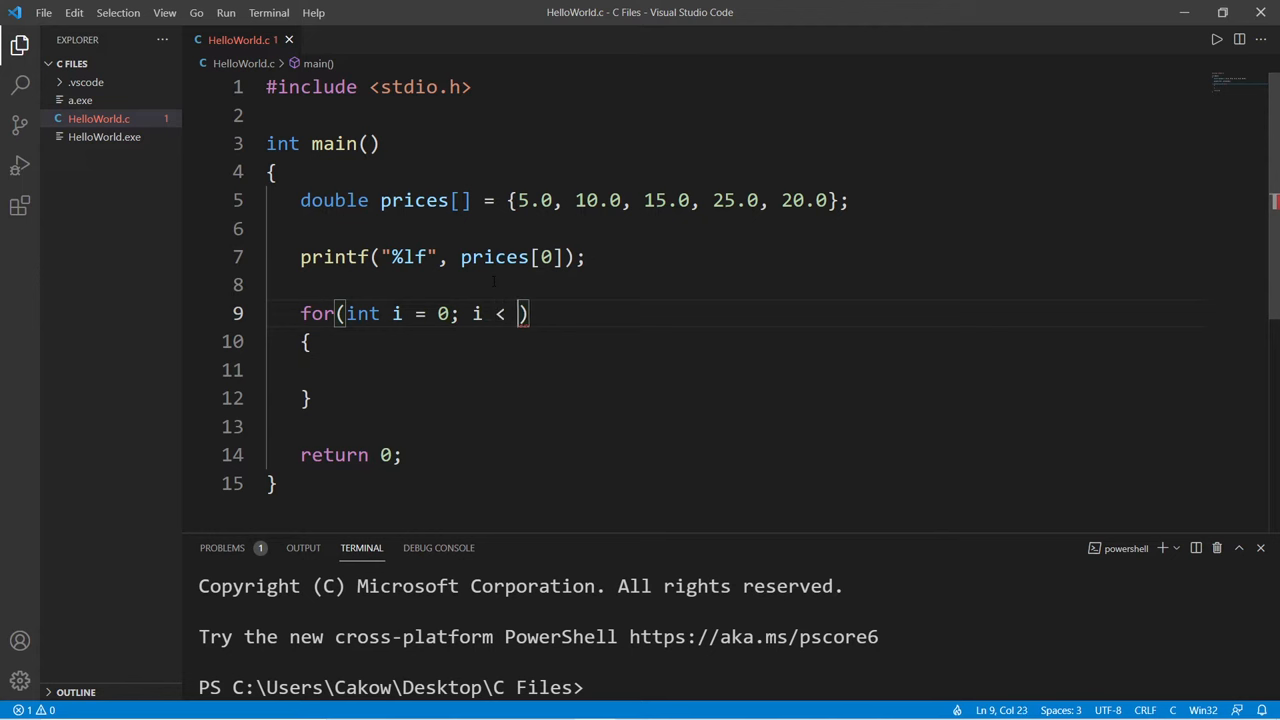
pyautogui.write('5;')
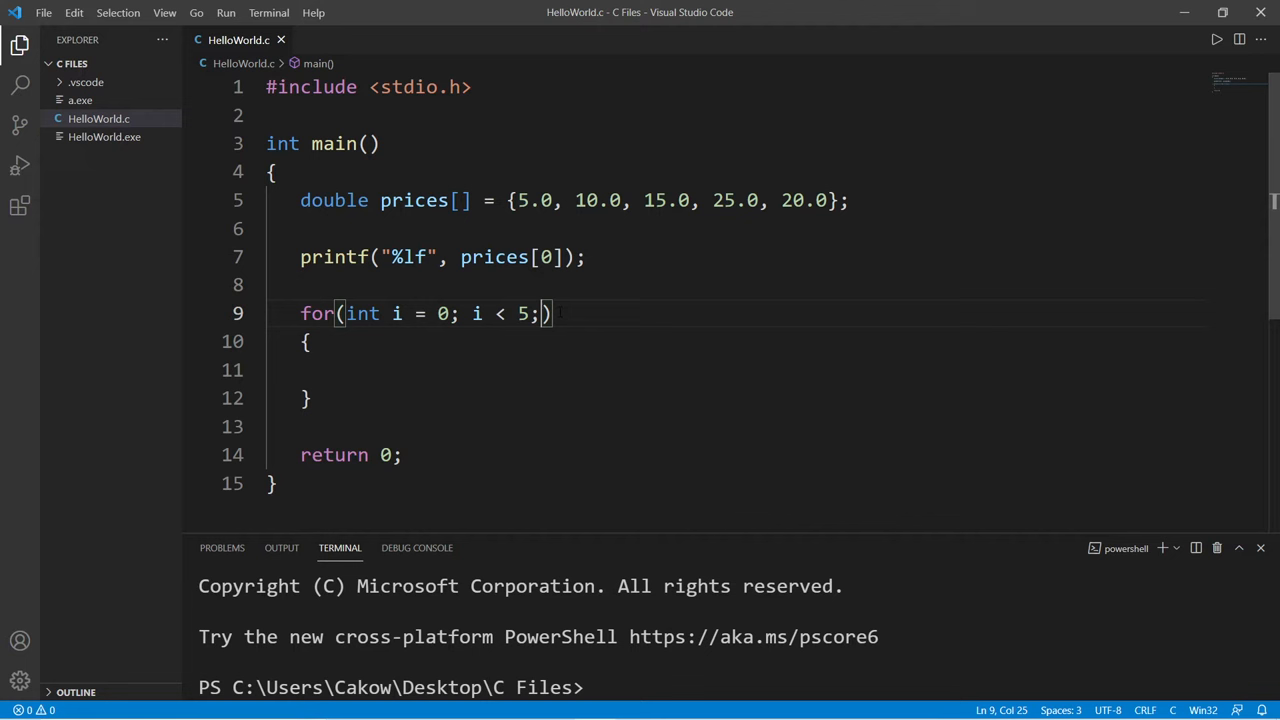
pyautogui.write('i++')
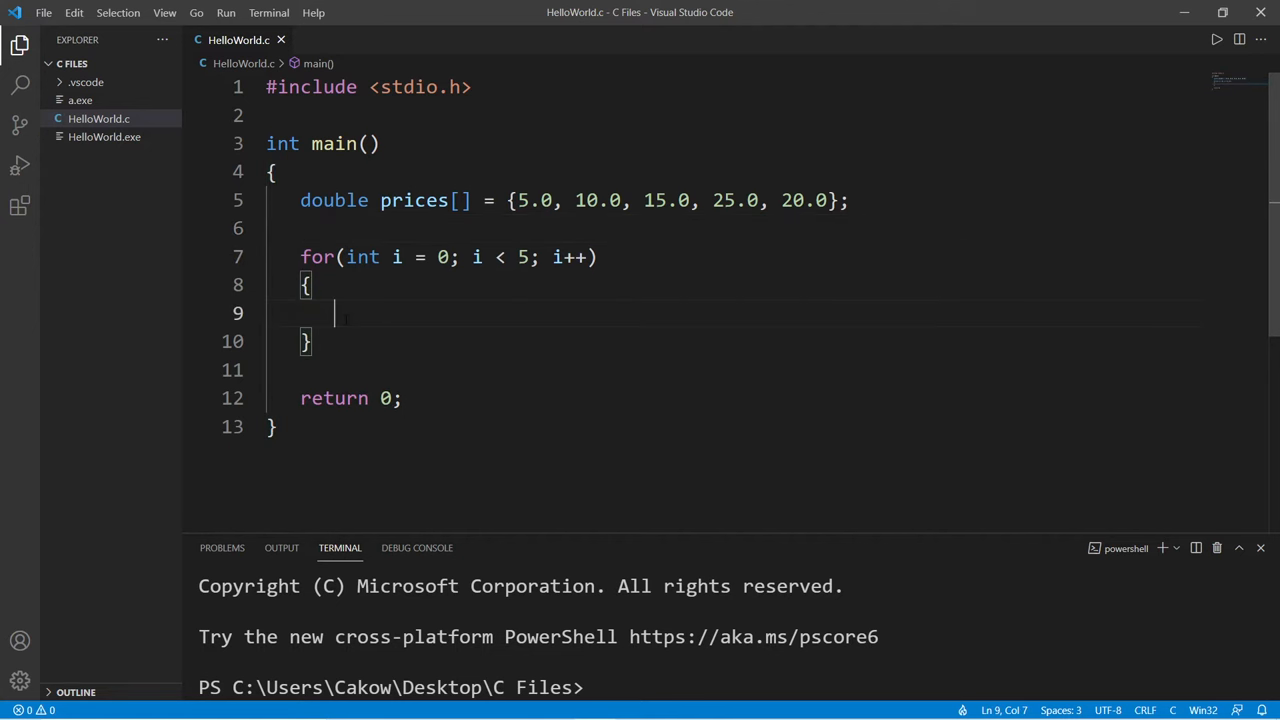
pyautogui.write('printf("%lf", prices[0]);')
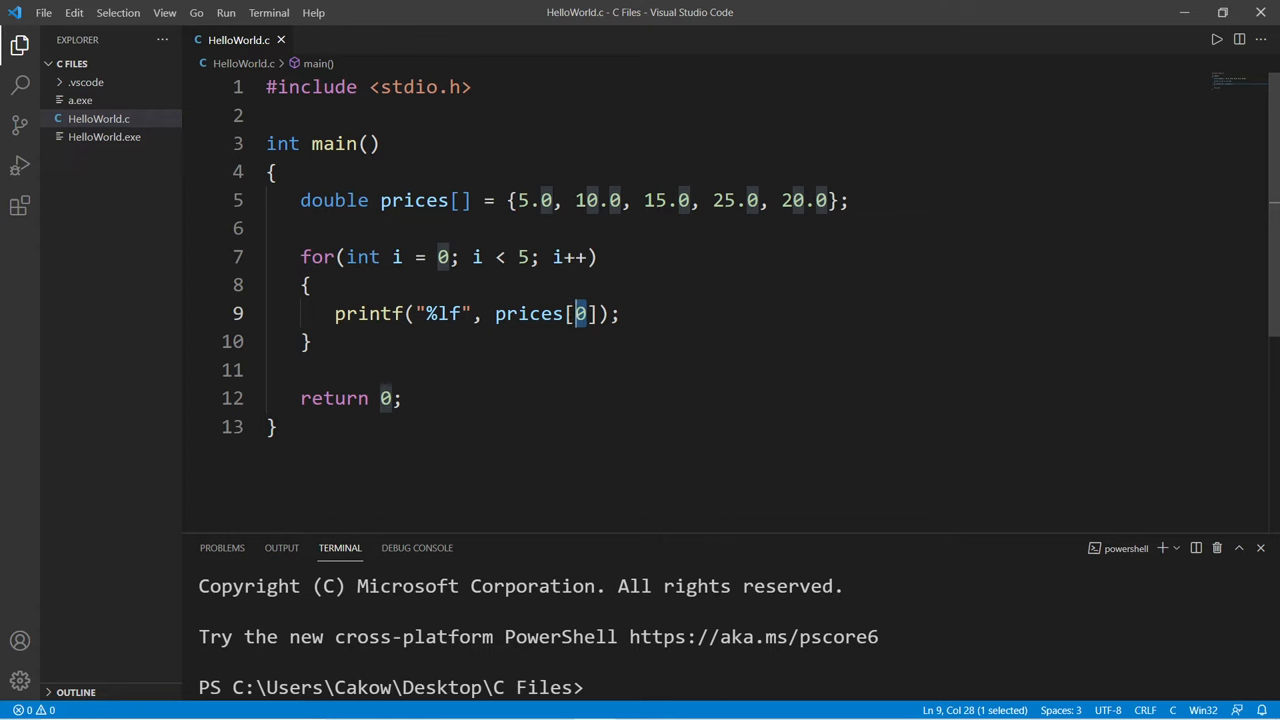
pyautogui.write('i')
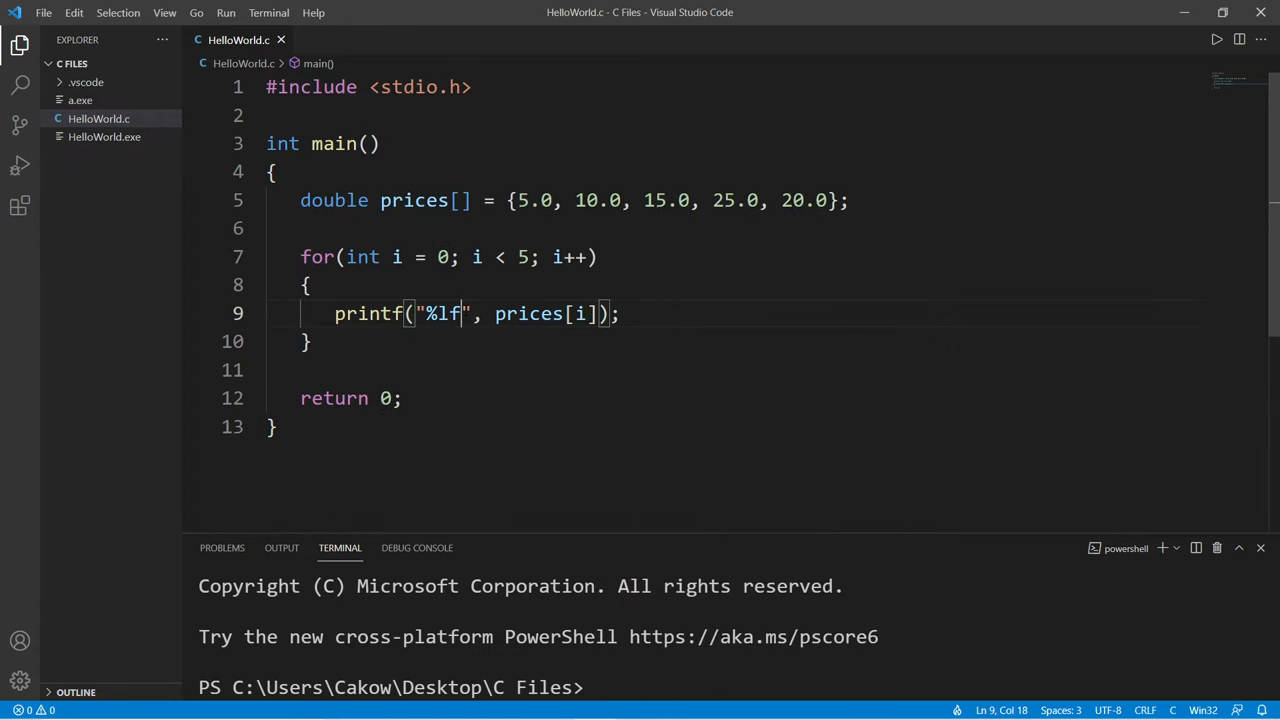
pyautogui.write('\\n')
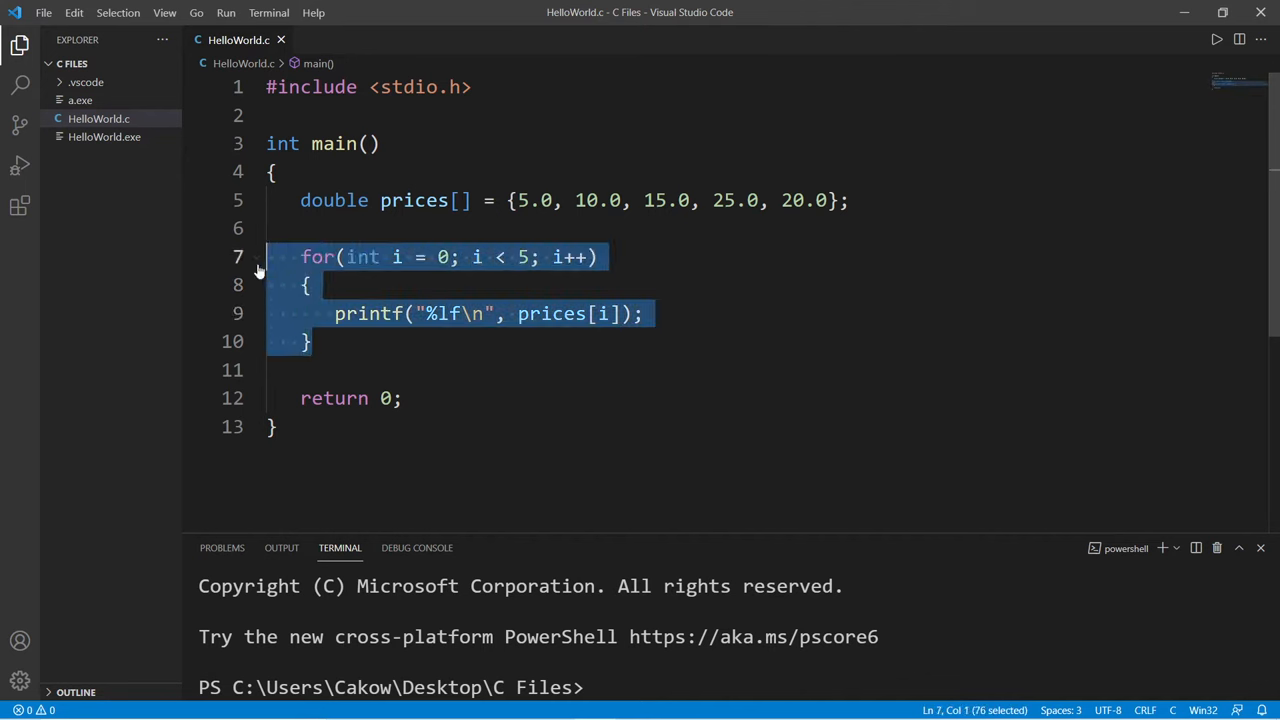
# Step: Run the code, then change the format string to "$%.2lf\n" for dollar amounts
pyautogui.click(307, 285)
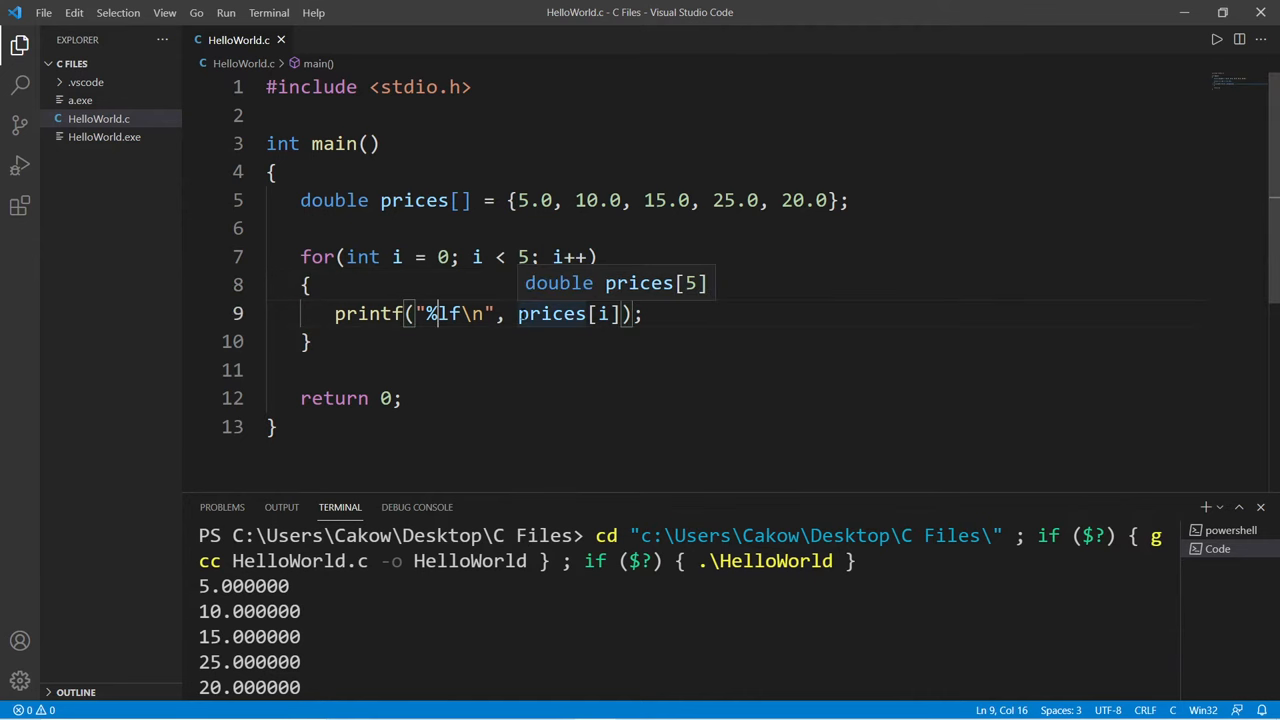
pyautogui.write('.2')
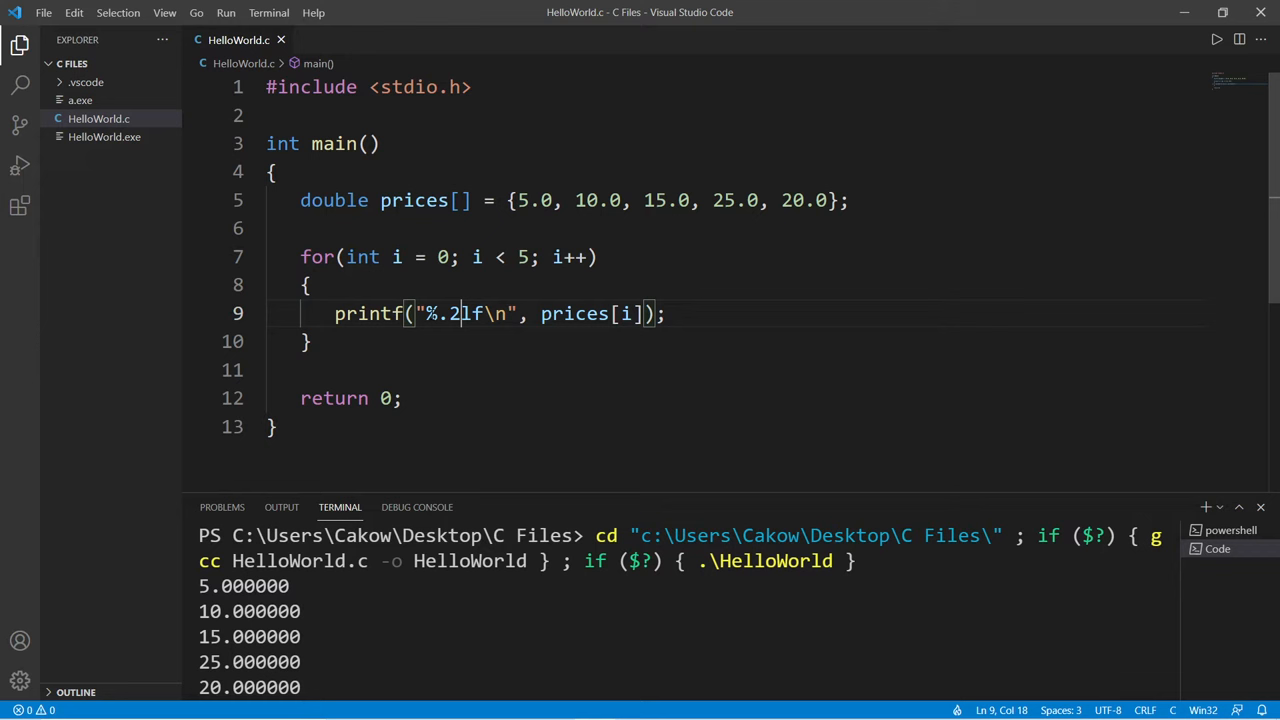
pyautogui.write('$')
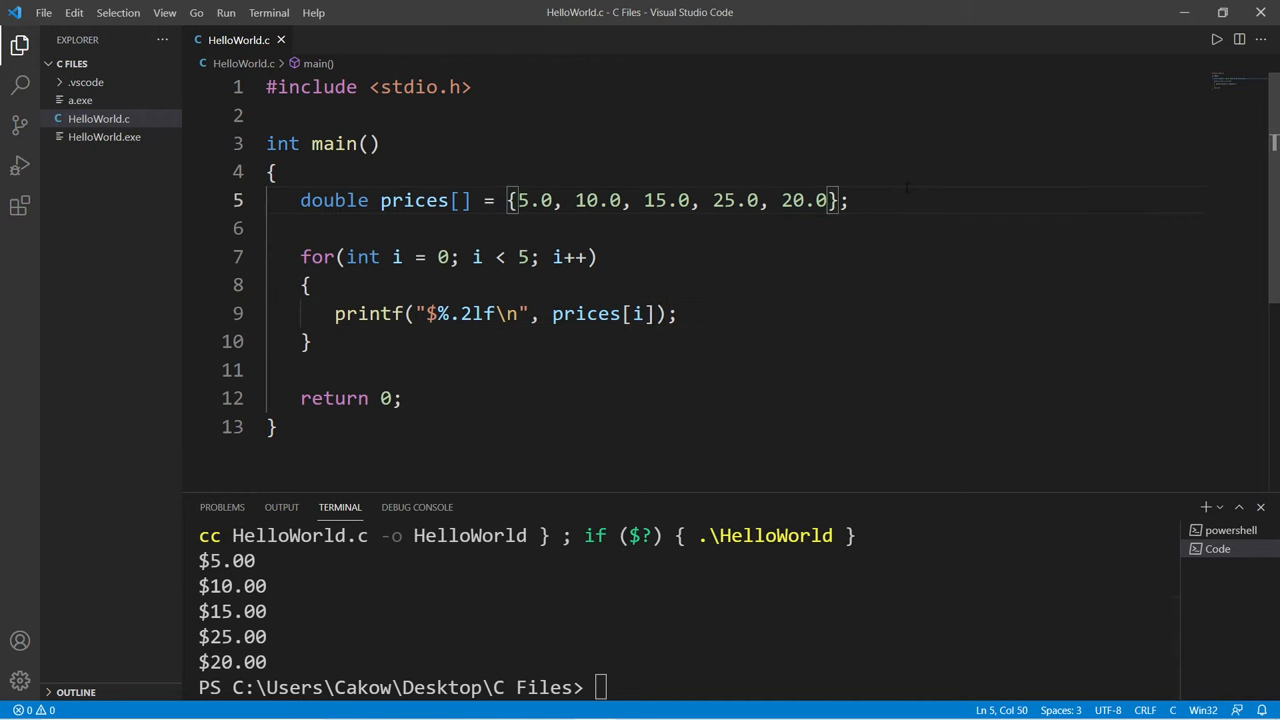
pyautogui.write(',')
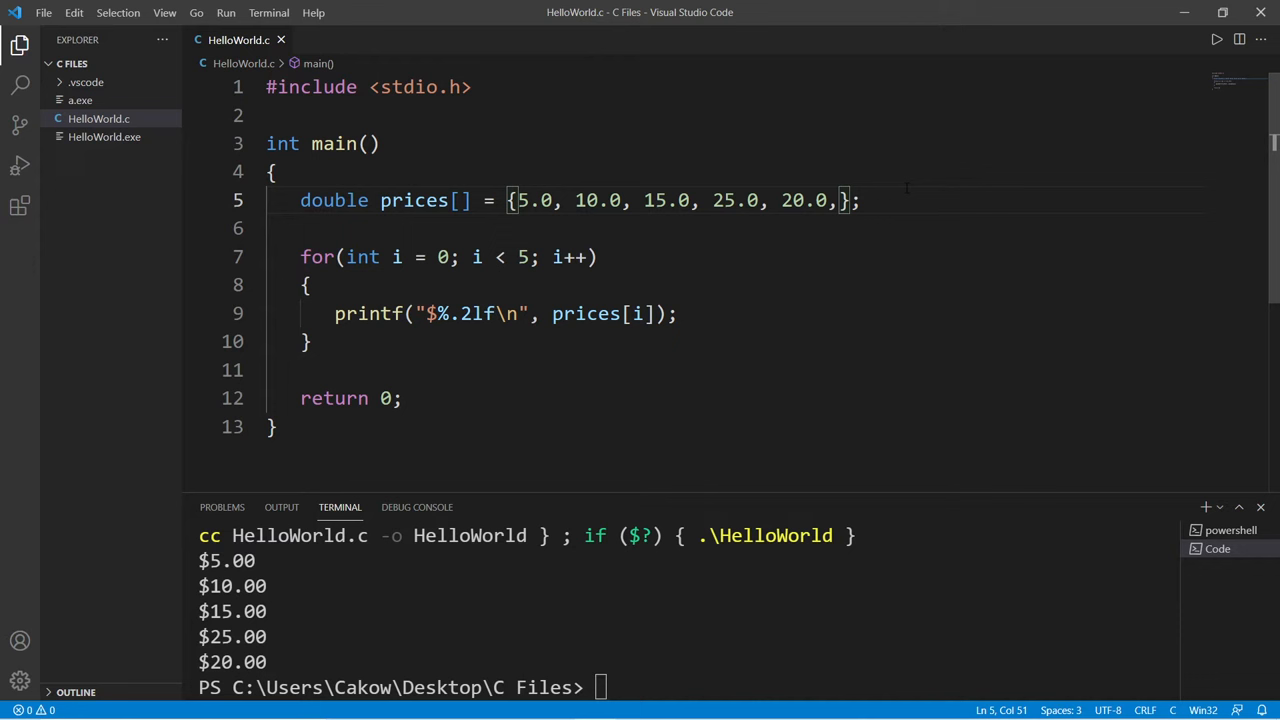
pyautogui.write('30.0')
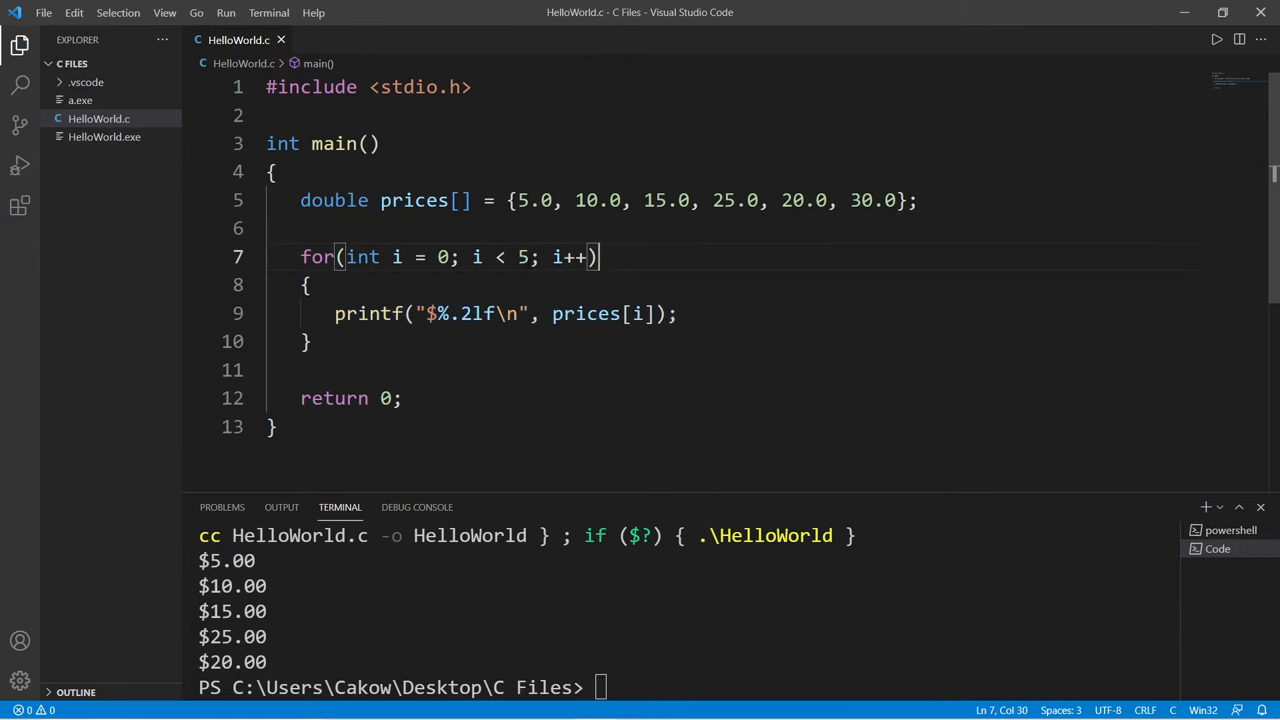
pyautogui.doubleClick(522, 257)
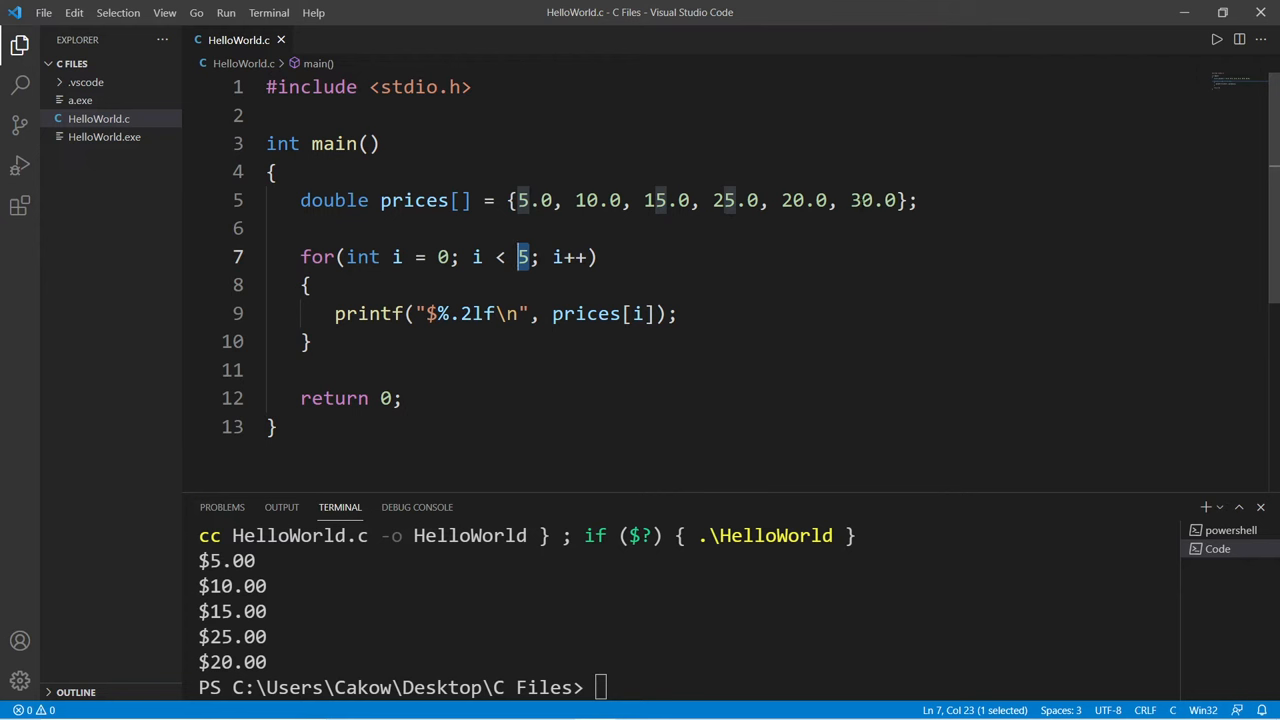
pyautogui.moveTo(520, 257)
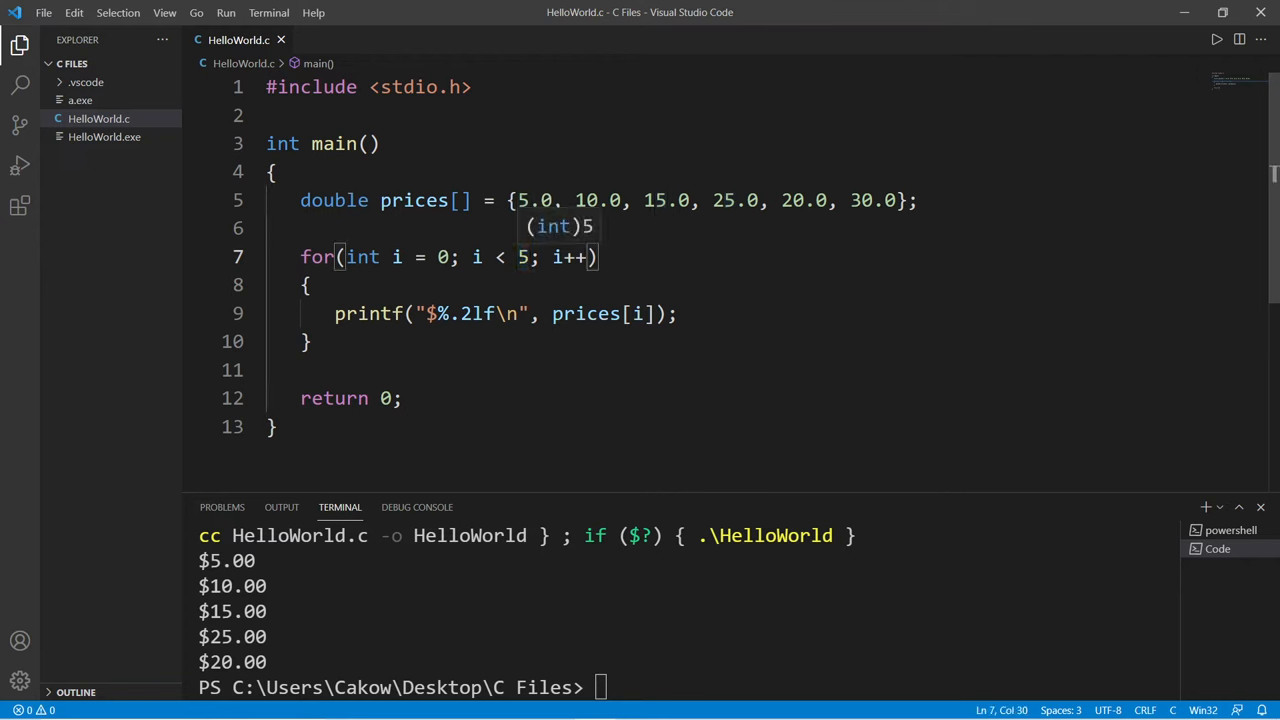
pyautogui.doubleClick(520, 257)
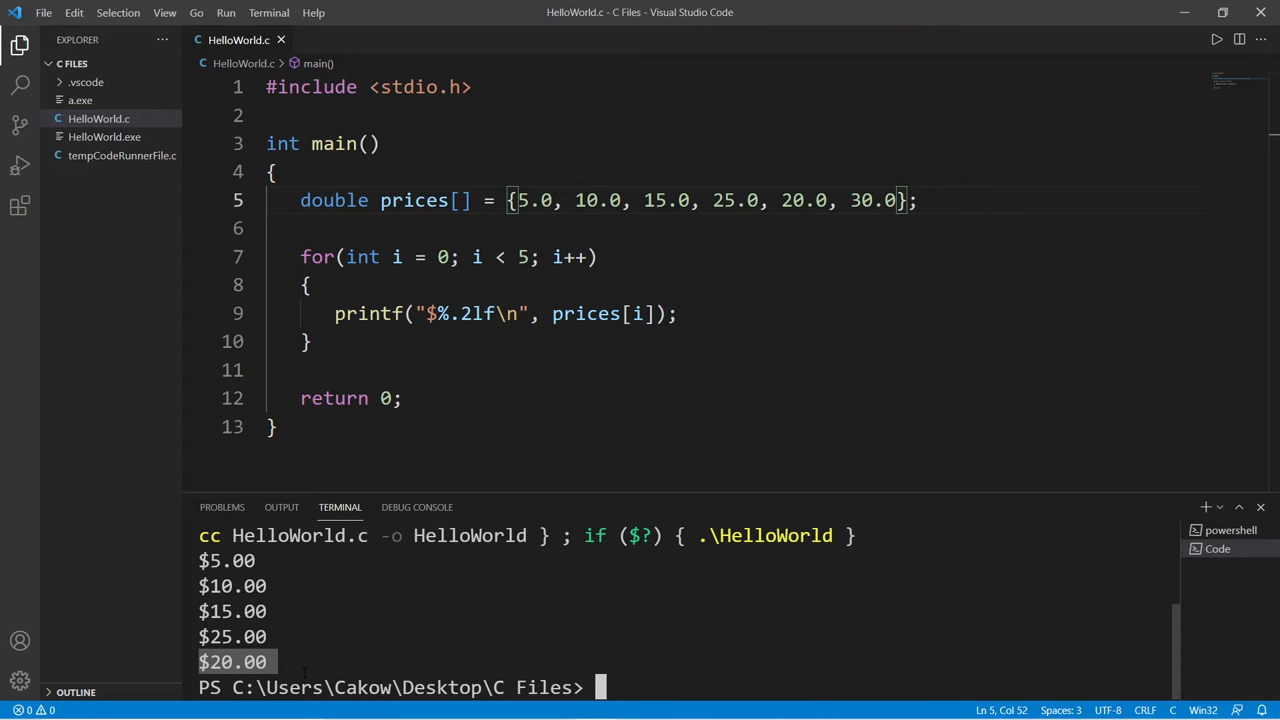
pyautogui.doubleClick(521, 257)
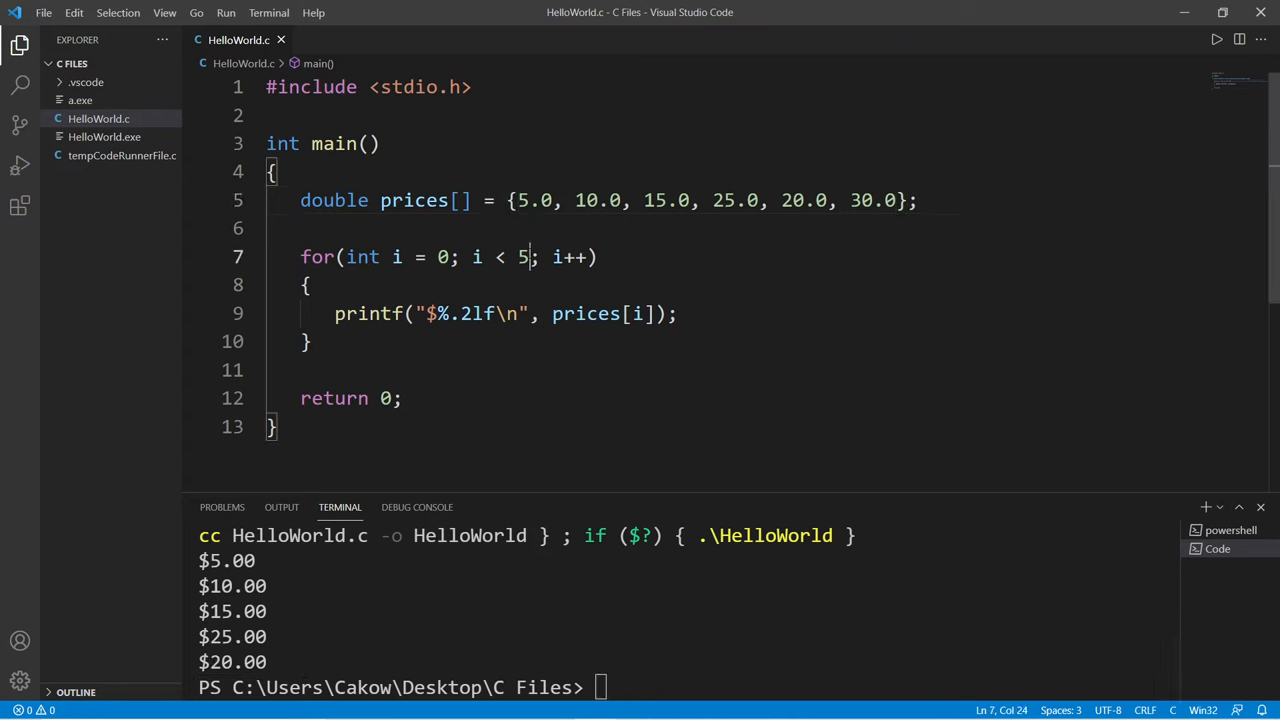
pyautogui.doubleClick(523, 257)
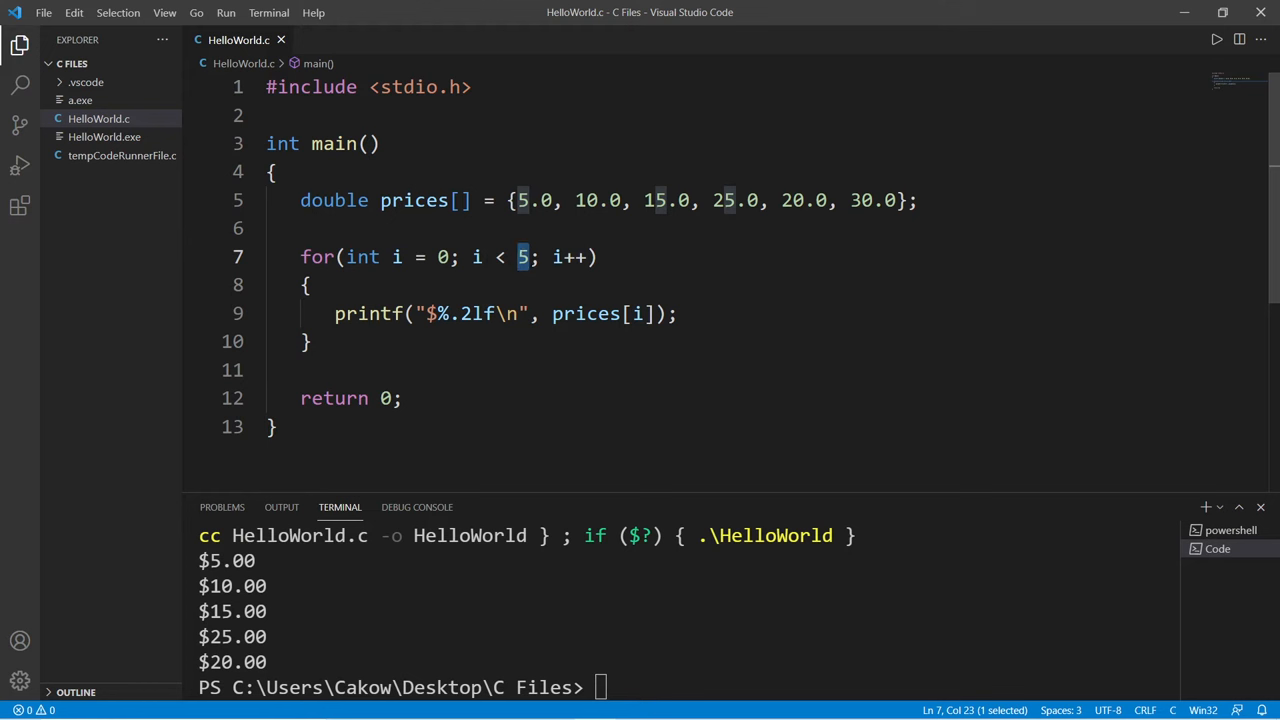
pyautogui.click(531, 257)
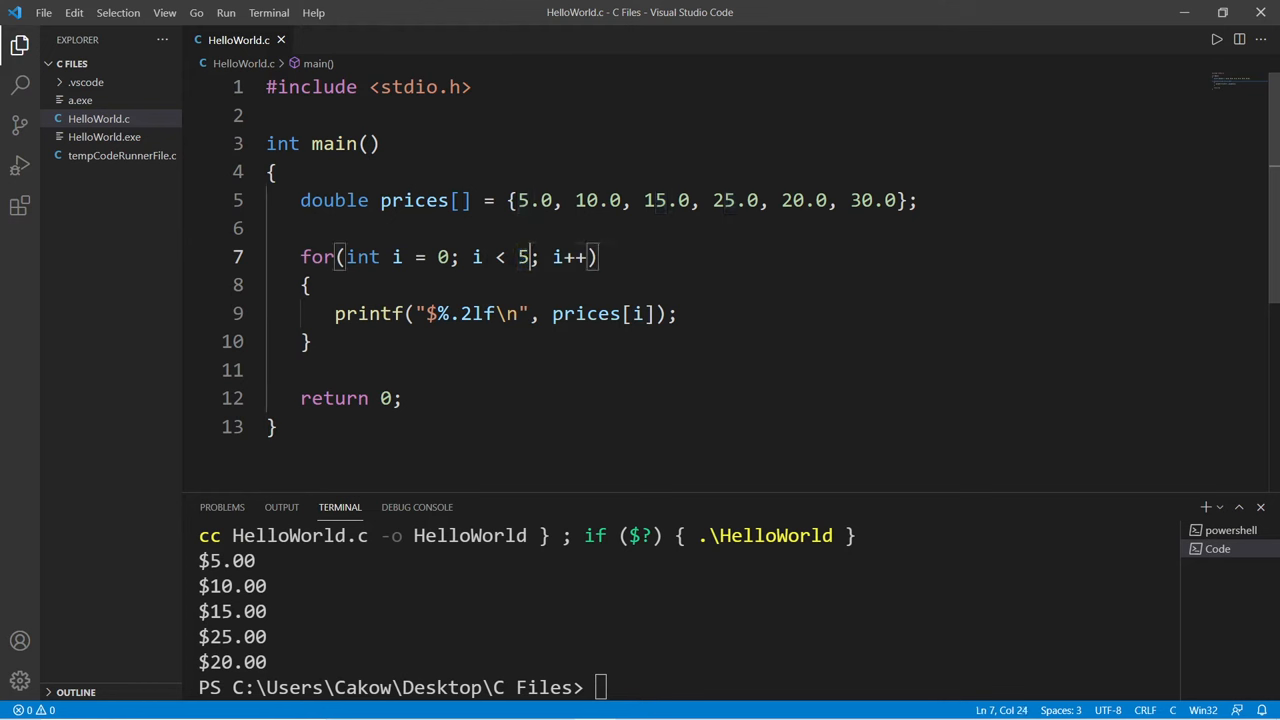
pyautogui.moveTo(510, 200); pyautogui.dragTo(915, 200)
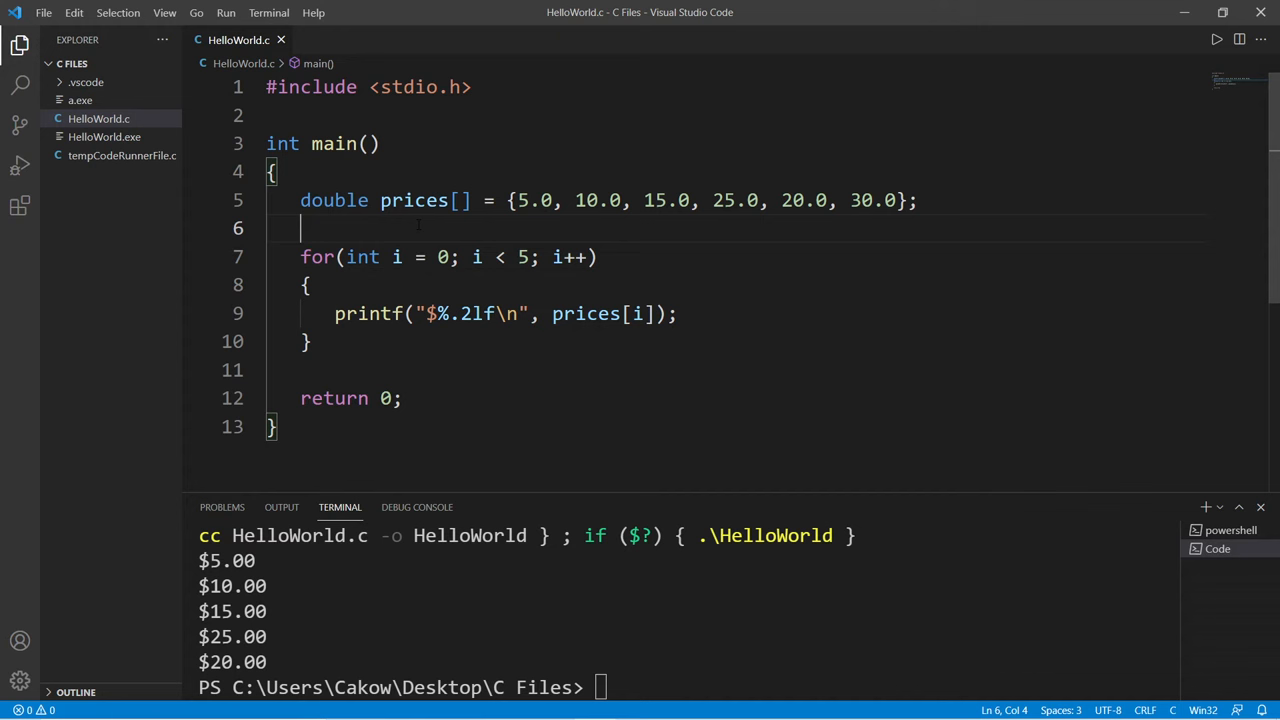
# Step: Block-comment the loop and add printf("%d bytes\n", sizeof(prices)), reporting 48 bytes
pyautogui.write('/*')
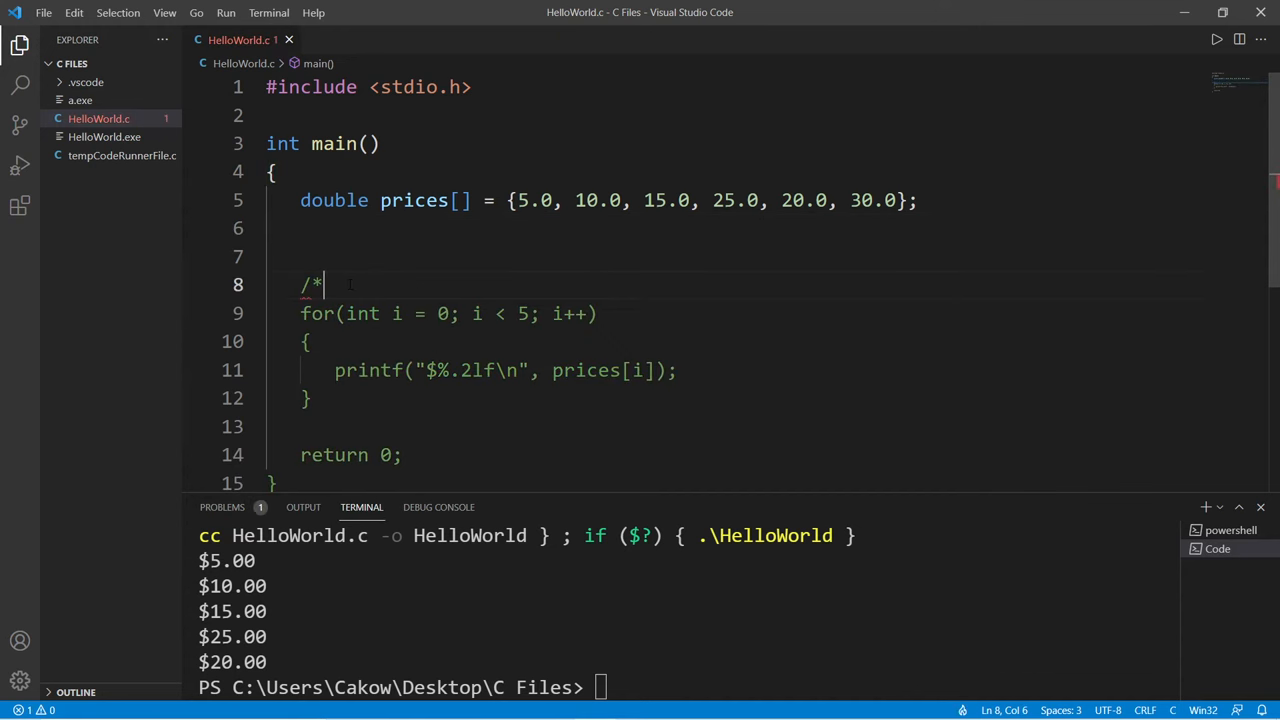
pyautogui.write('*/')
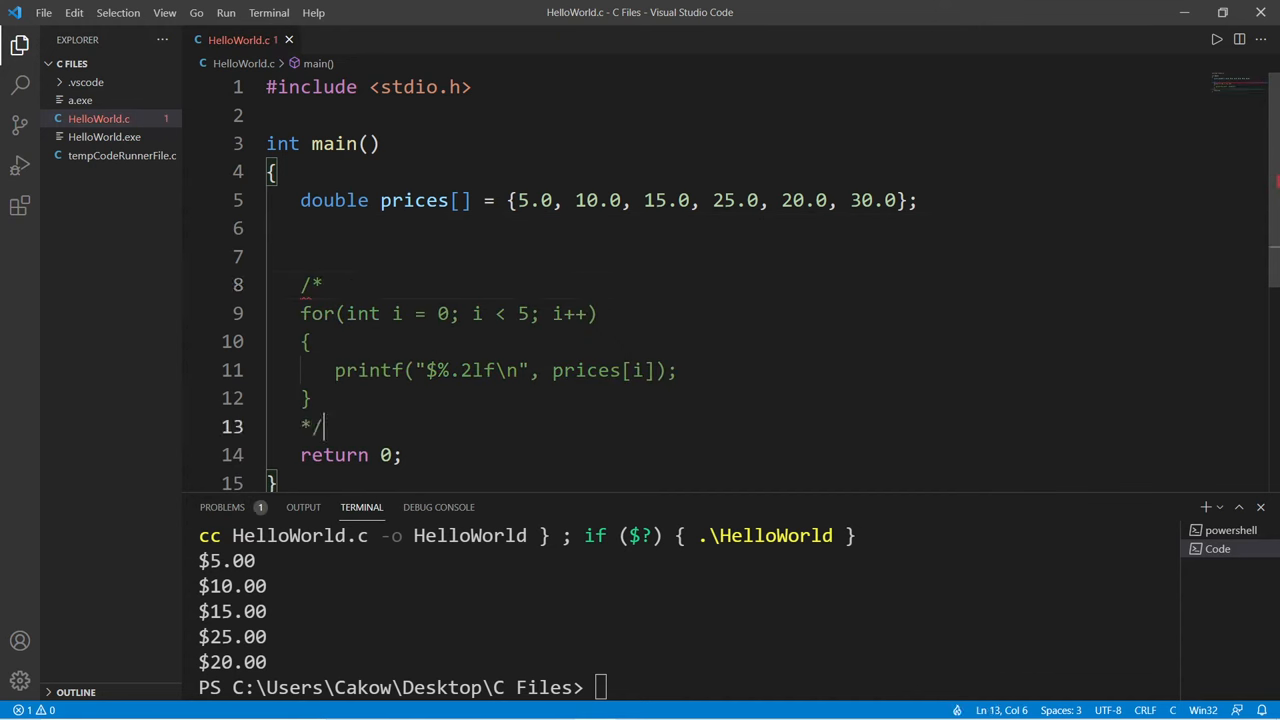
pyautogui.click(300, 257)
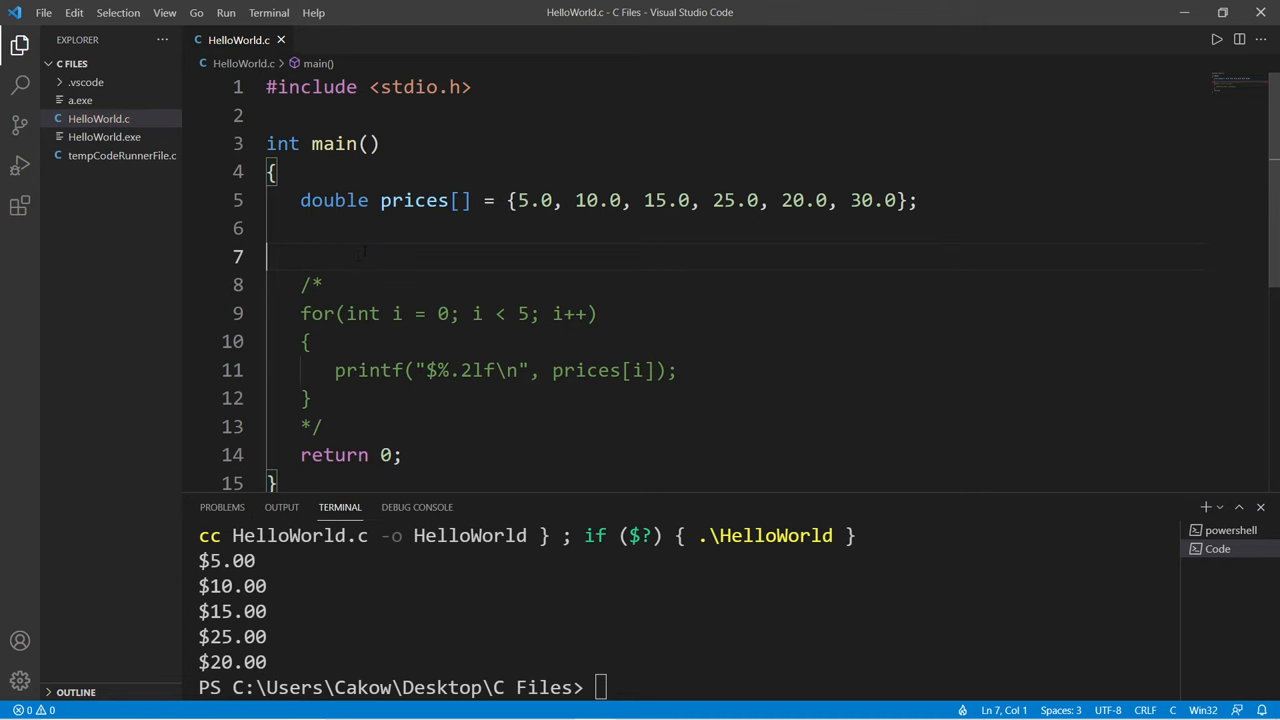
pyautogui.write('printf("%");')
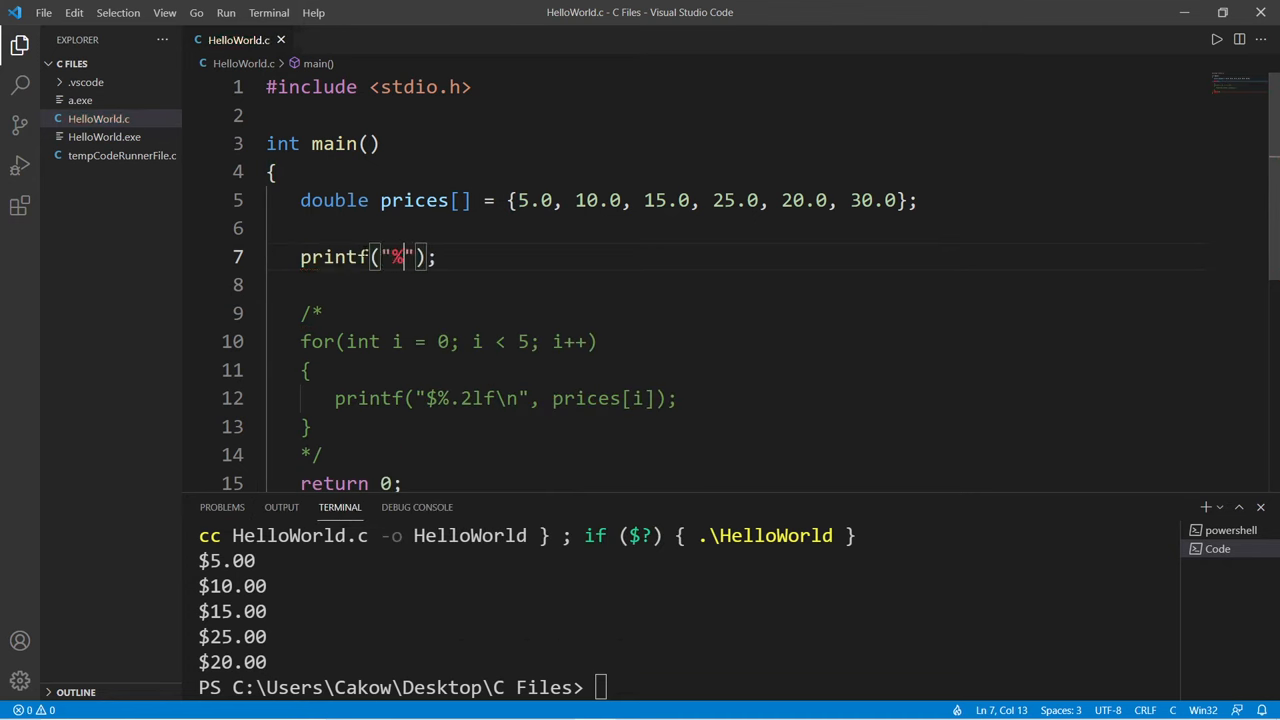
pyautogui.write('d", sizeof(')
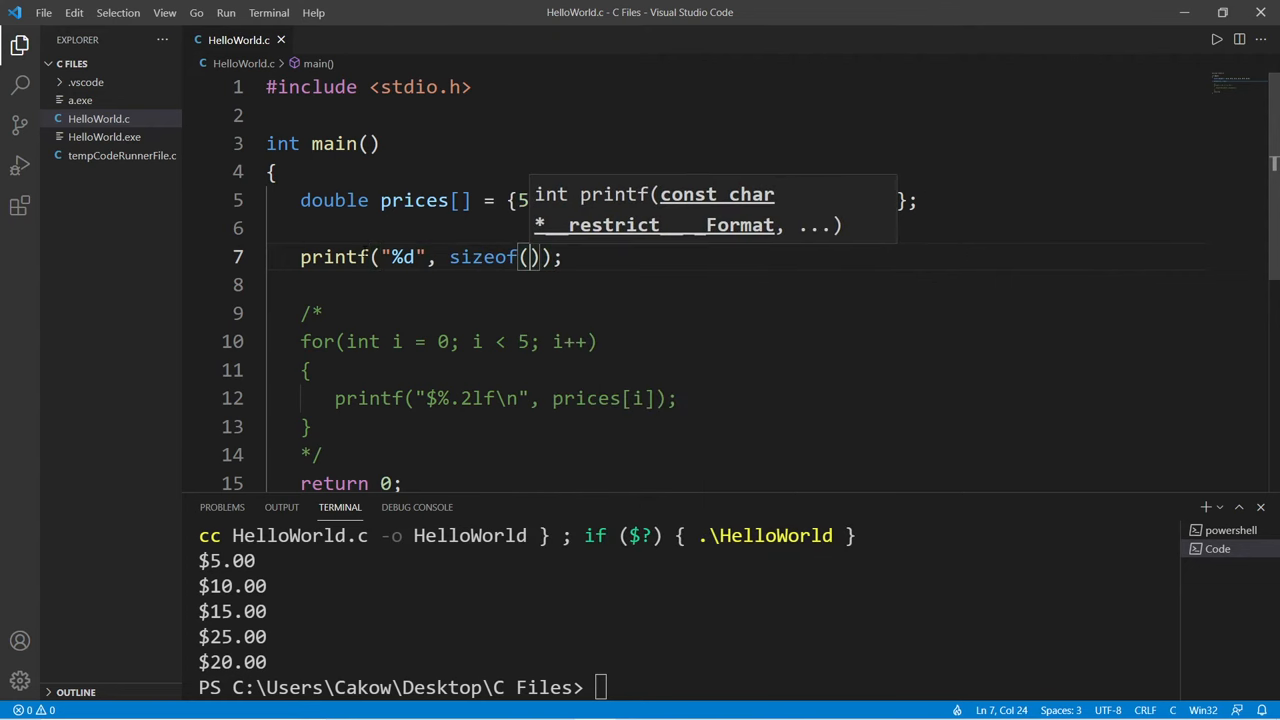
pyautogui.write('prices')
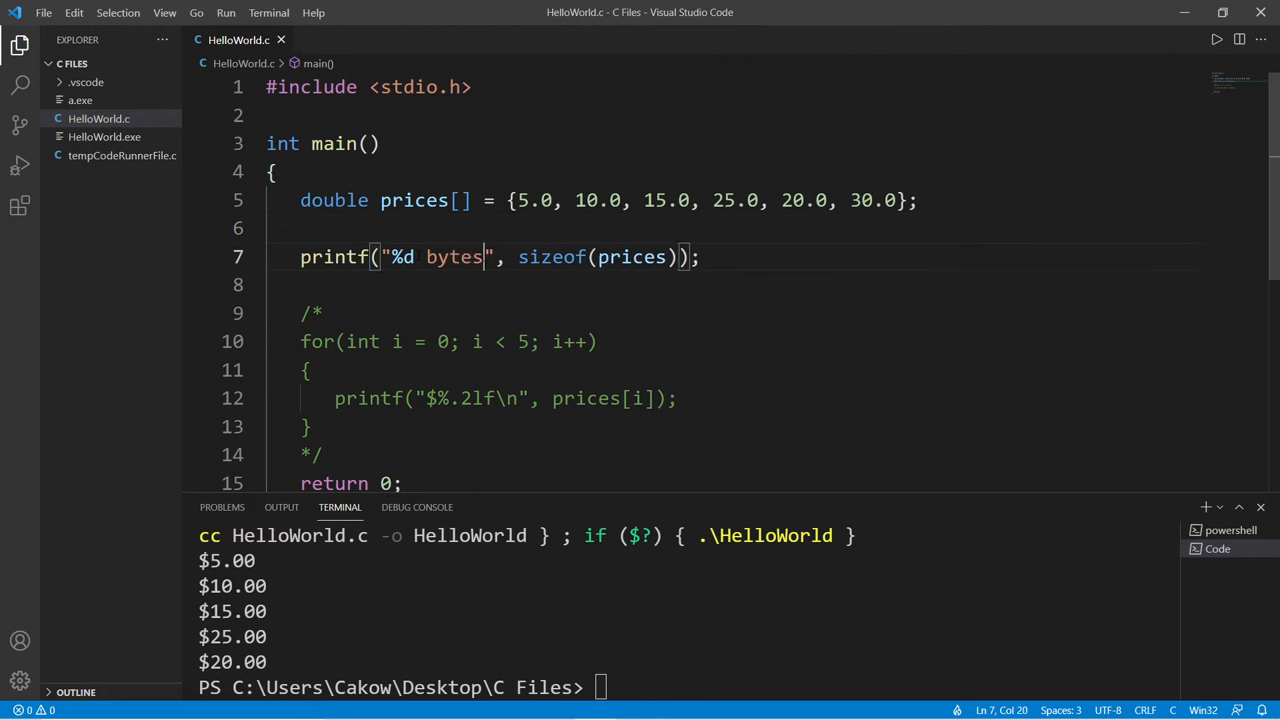
pyautogui.write('\\n')
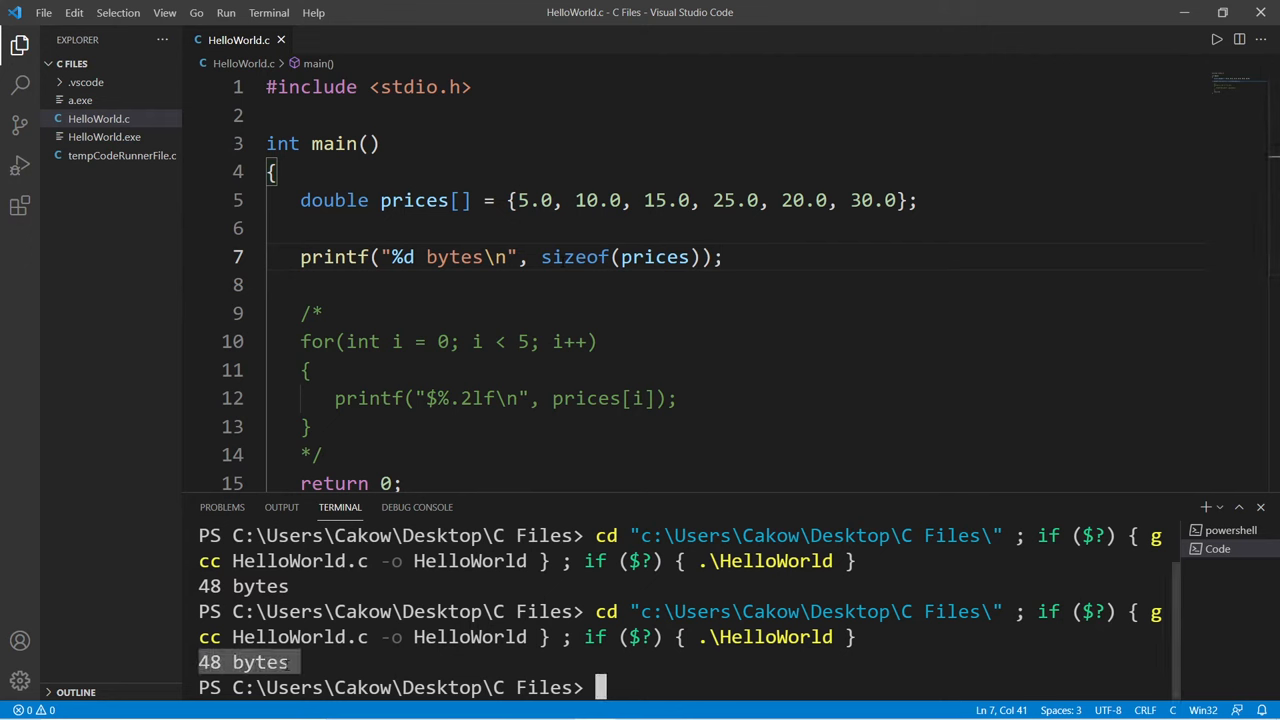
pyautogui.moveTo(517, 200); pyautogui.dragTo(838, 200)
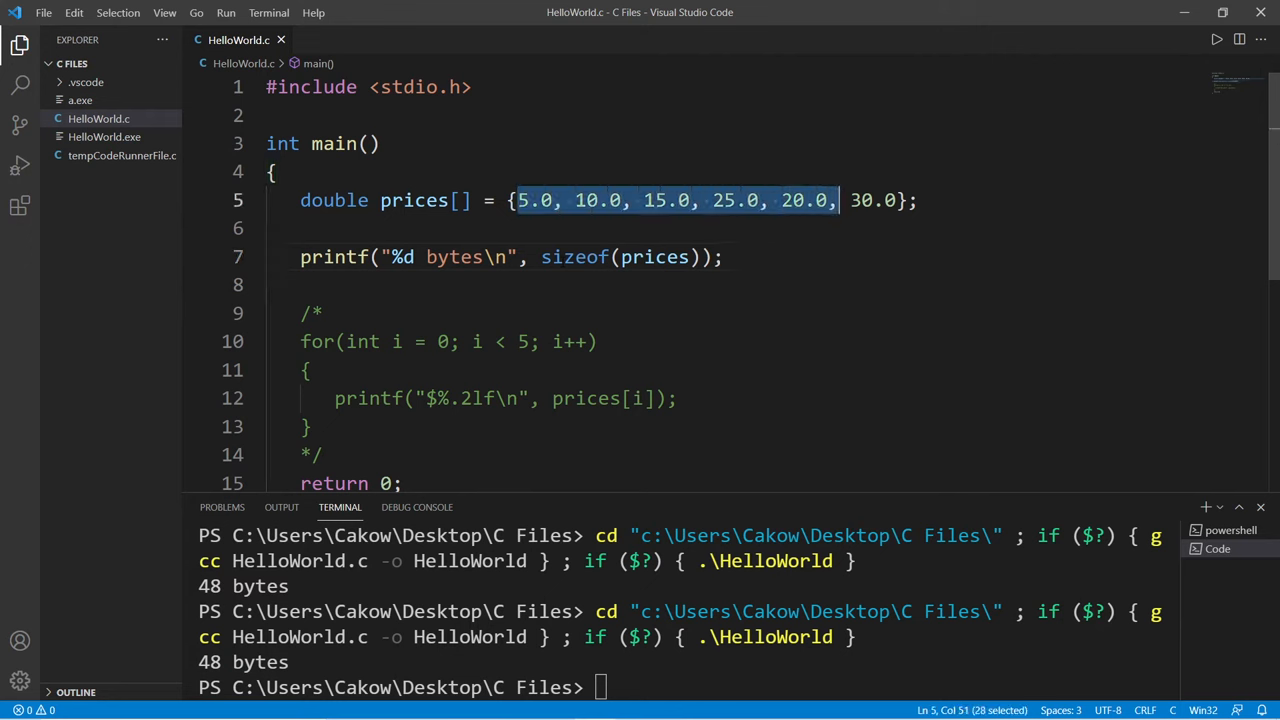
pyautogui.doubleClick(334, 200)
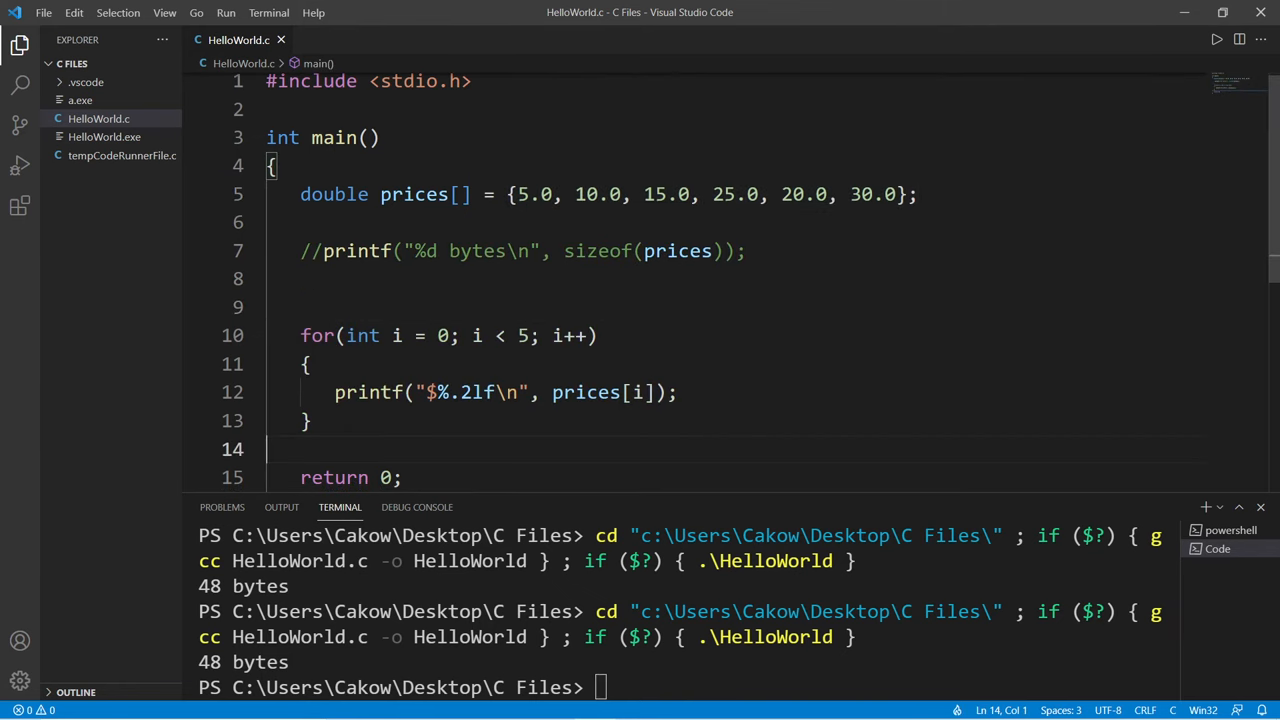
# Step: Change the loop condition from i < 5 to i < sizeof(prices)/sizeof(prices[0])
pyautogui.write('sizeo')
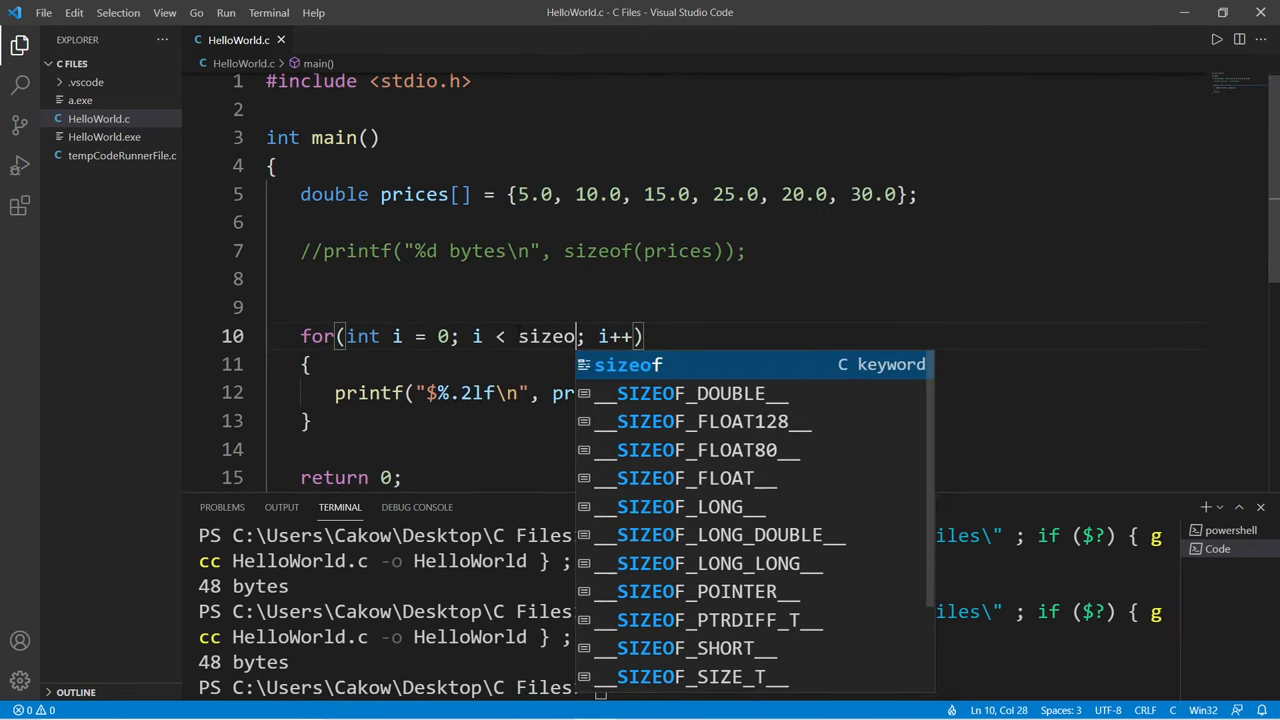
pyautogui.write('f(prices')
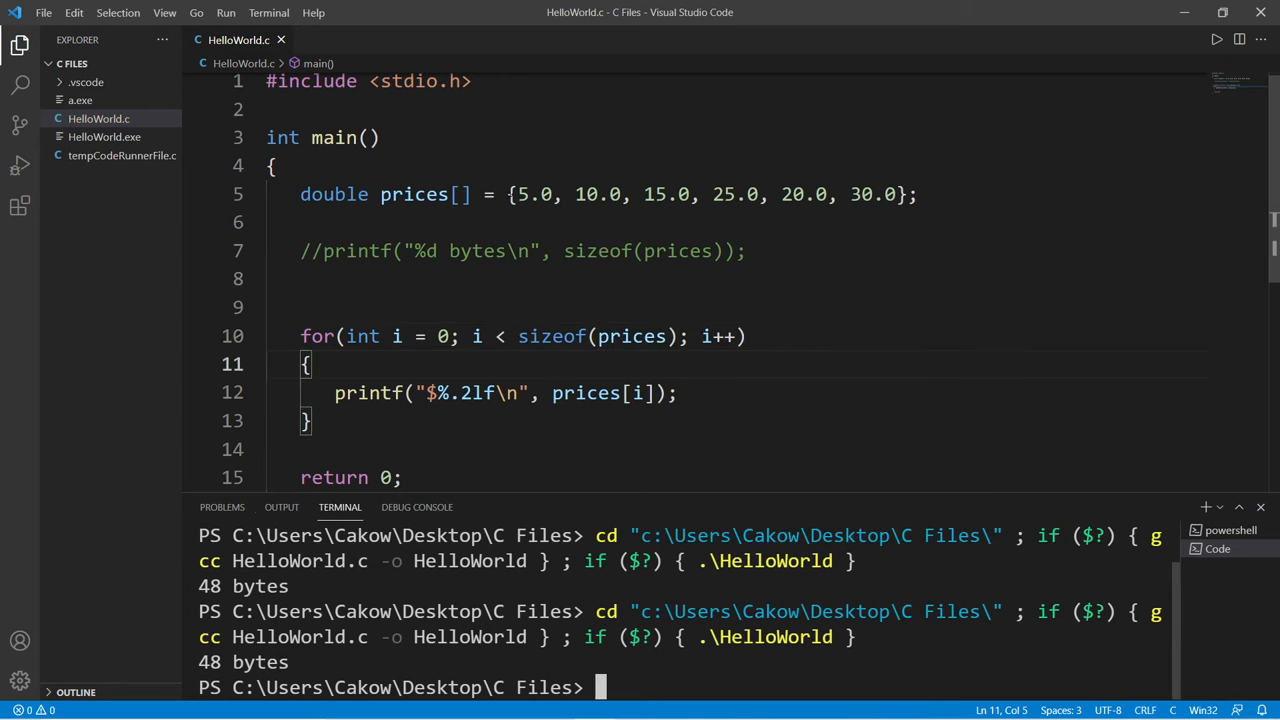
pyautogui.moveTo(509, 194); pyautogui.dragTo(910, 194)
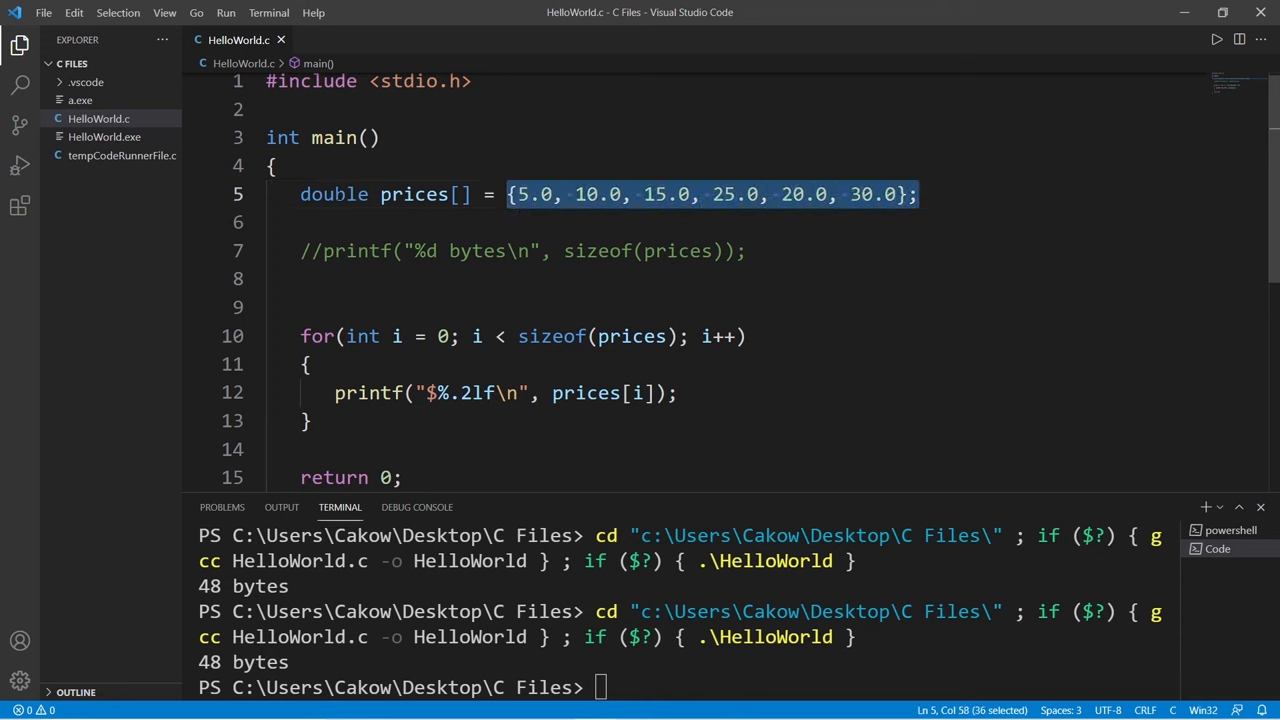
pyautogui.write('/')
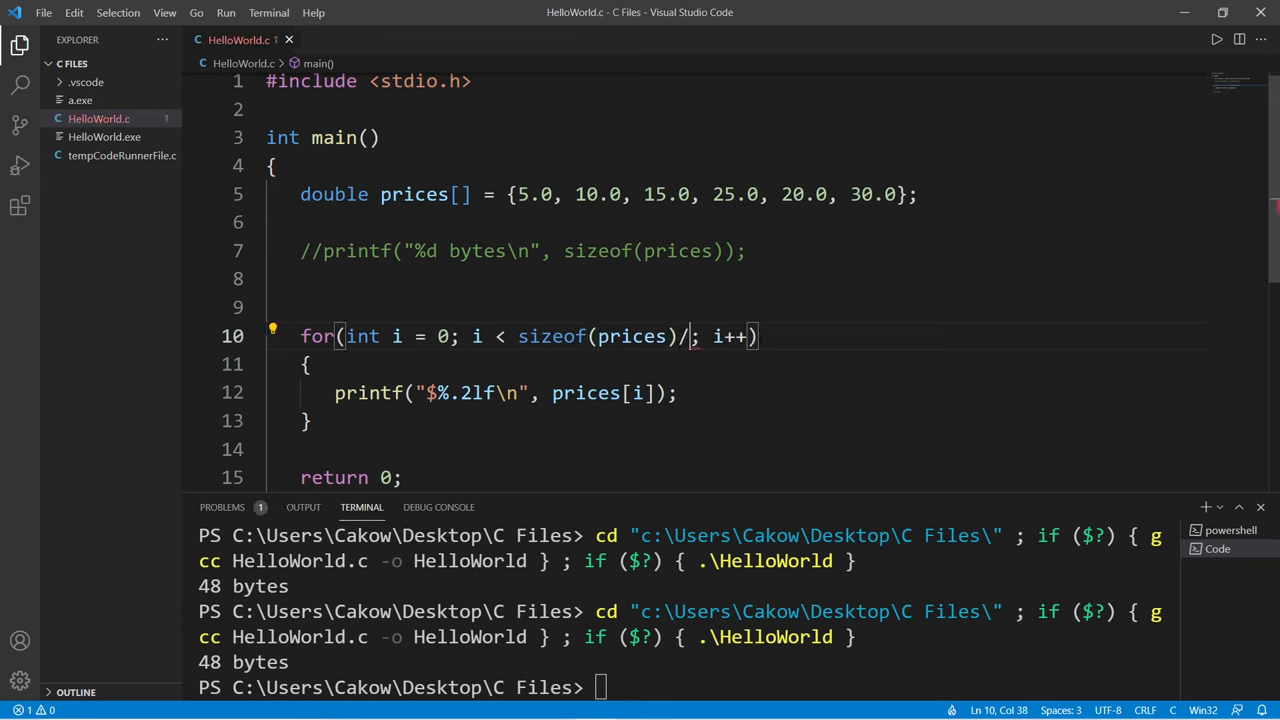
pyautogui.write('sizeof()')
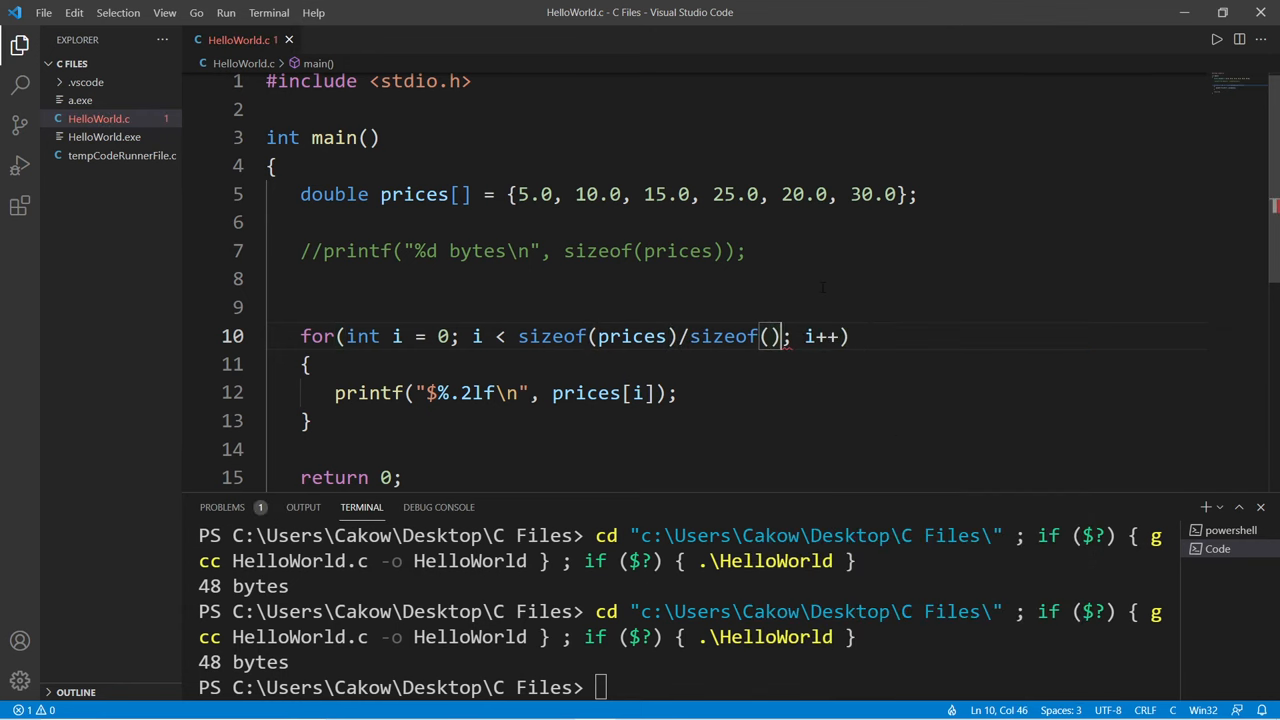
pyautogui.write('prices')
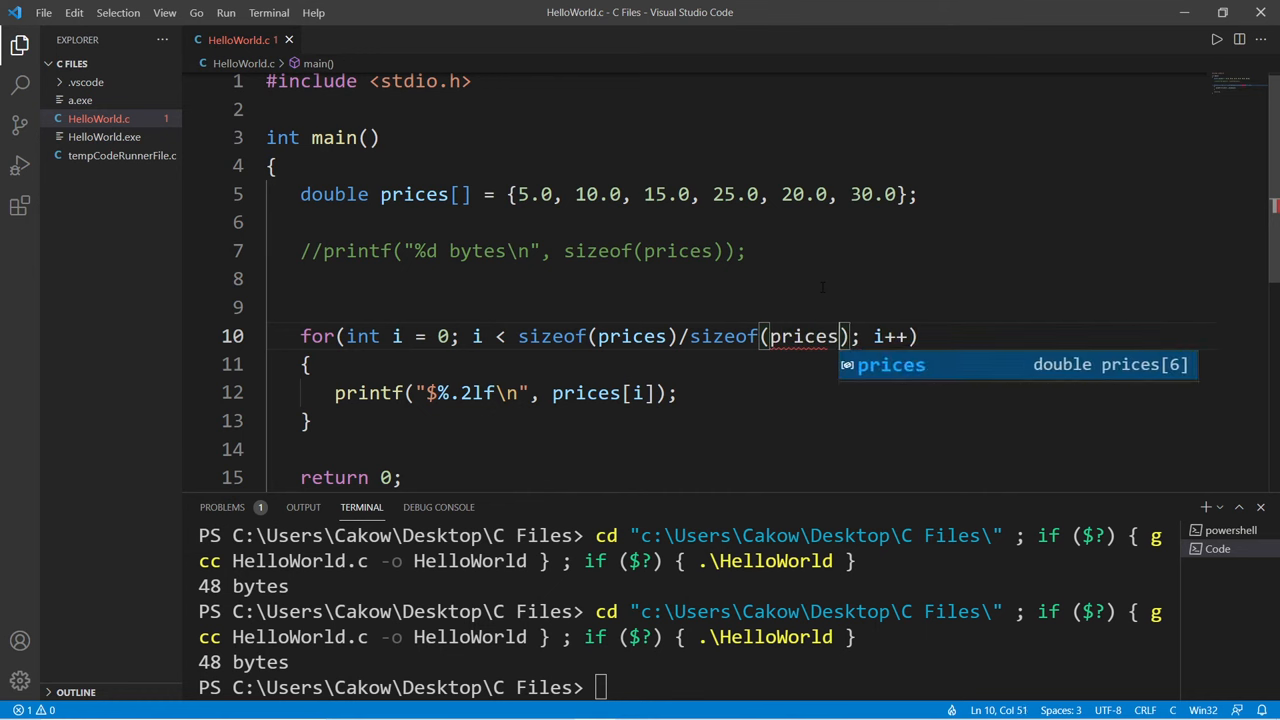
pyautogui.write('[0')
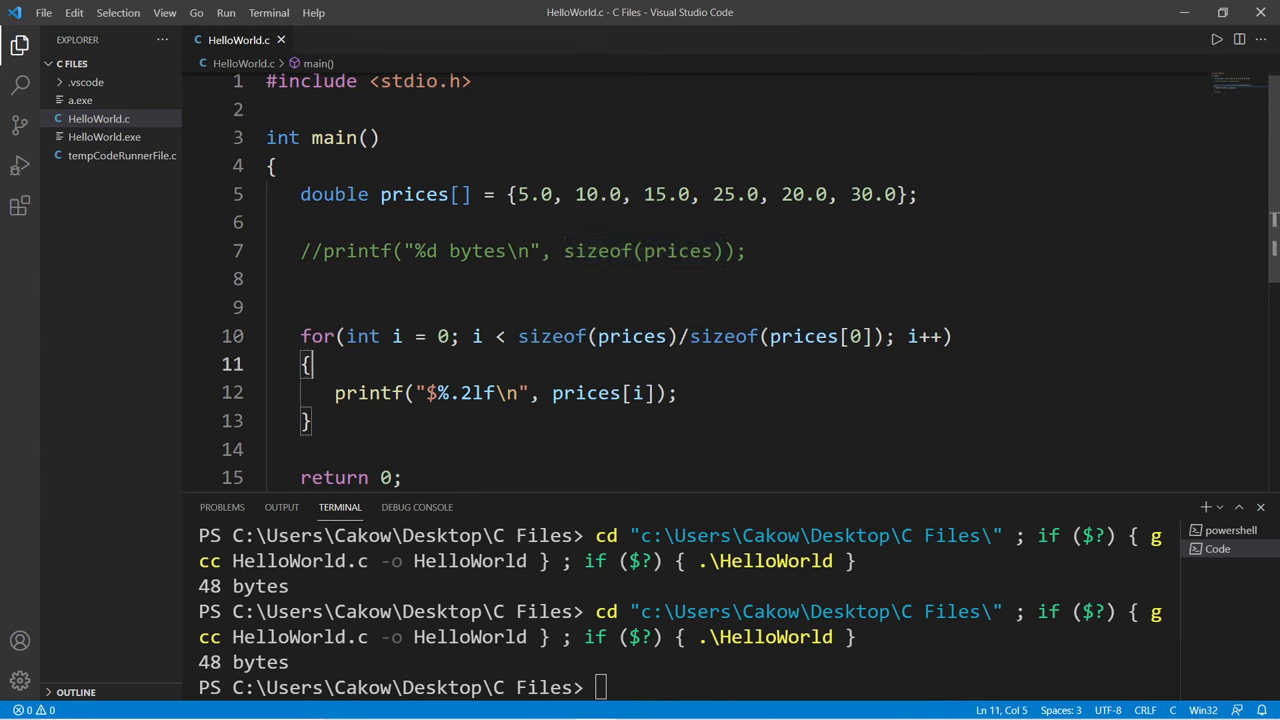
# Step: Delete 20.0 and 30.0 from prices and rerun, printing $5.00 through $25.00
pyautogui.moveTo(300, 307); pyautogui.dragTo(310, 420)
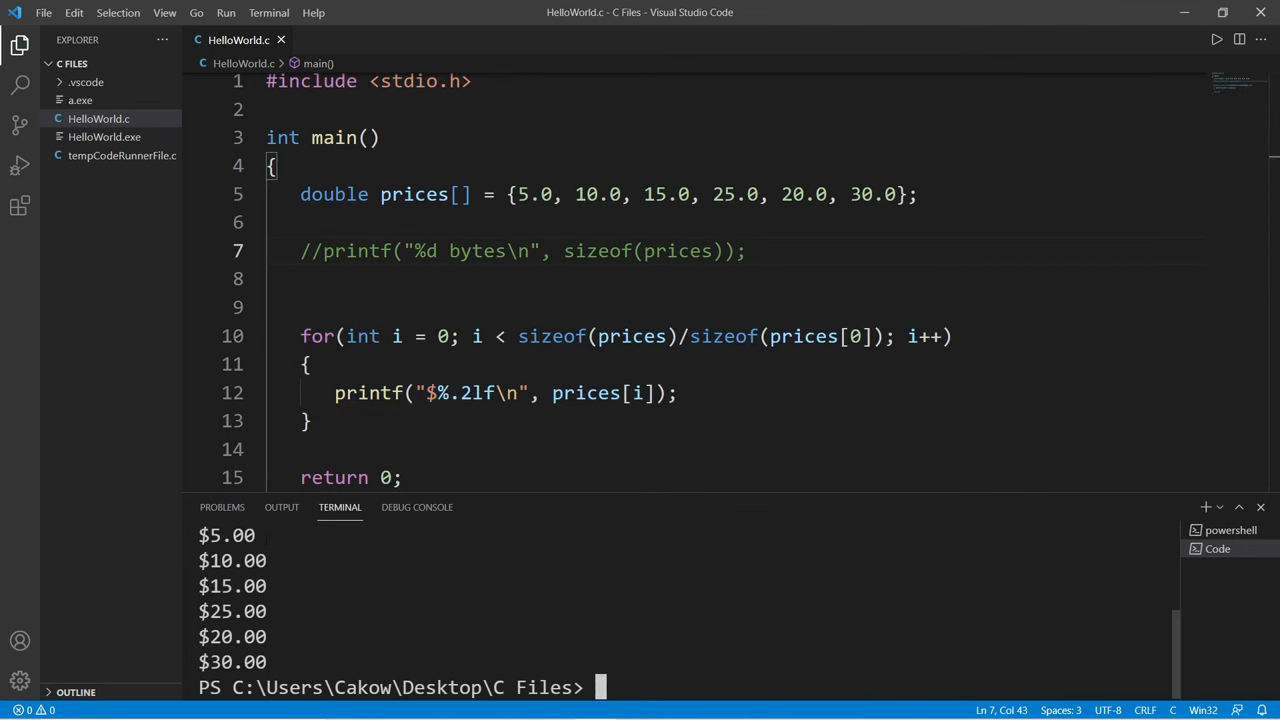
pyautogui.moveTo(758, 194); pyautogui.dragTo(897, 194)
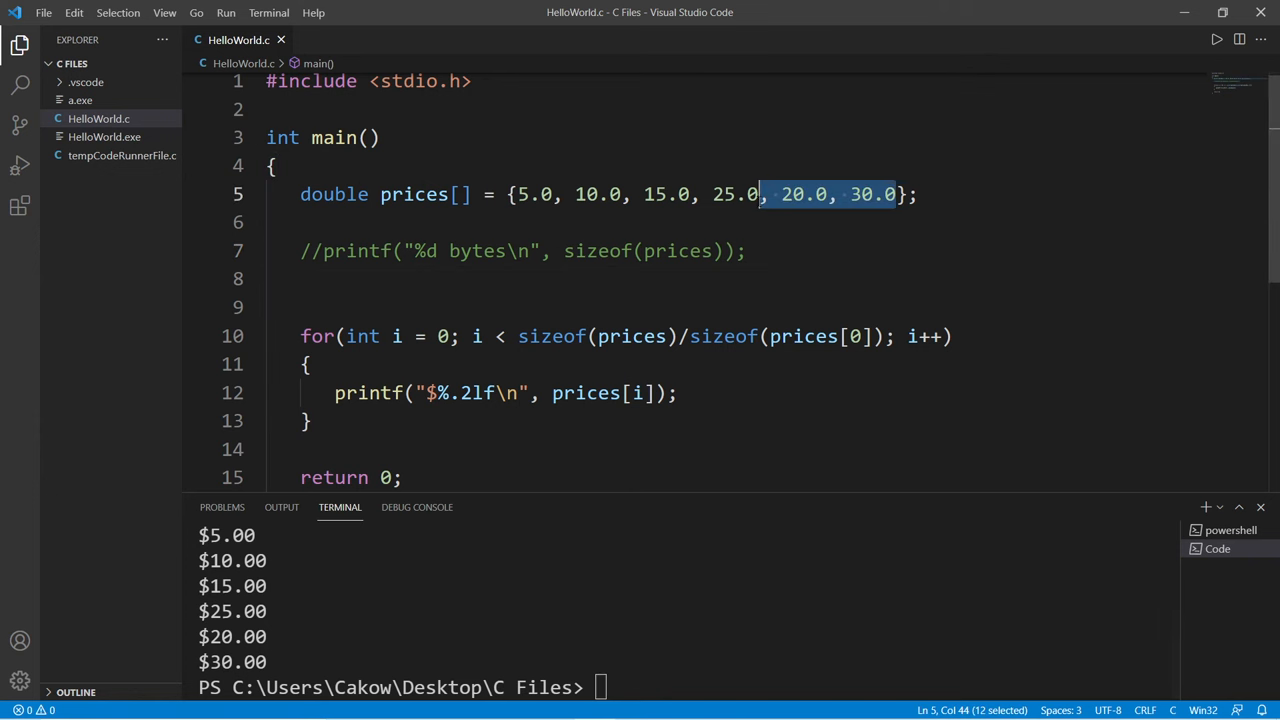
pyautogui.press('Delete')
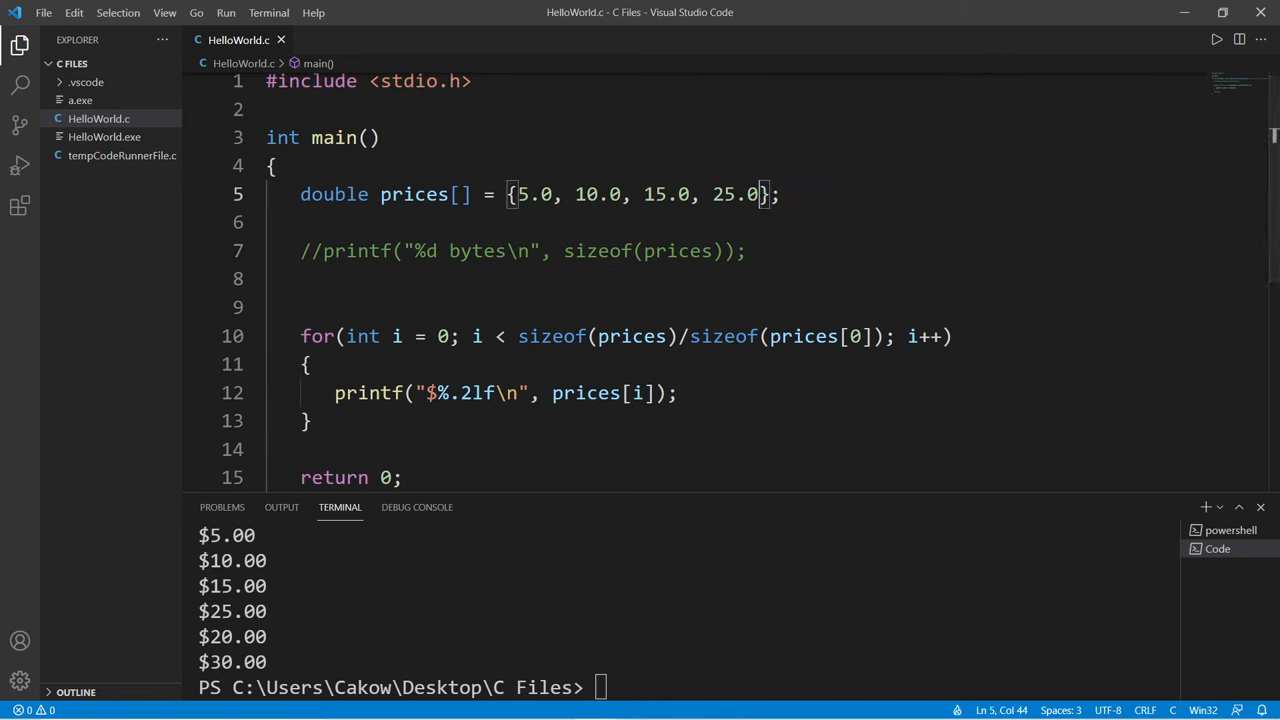
pyautogui.moveTo(518, 336); pyautogui.dragTo(883, 336)
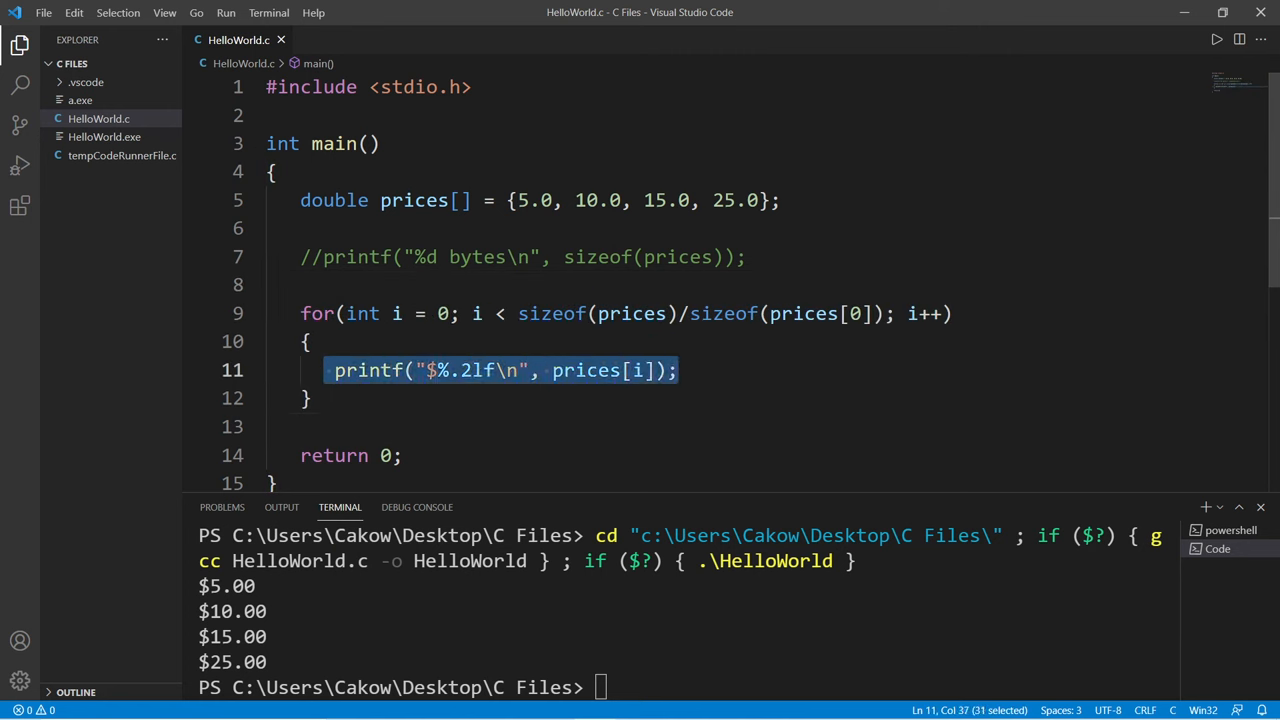
pyautogui.click(555, 370)
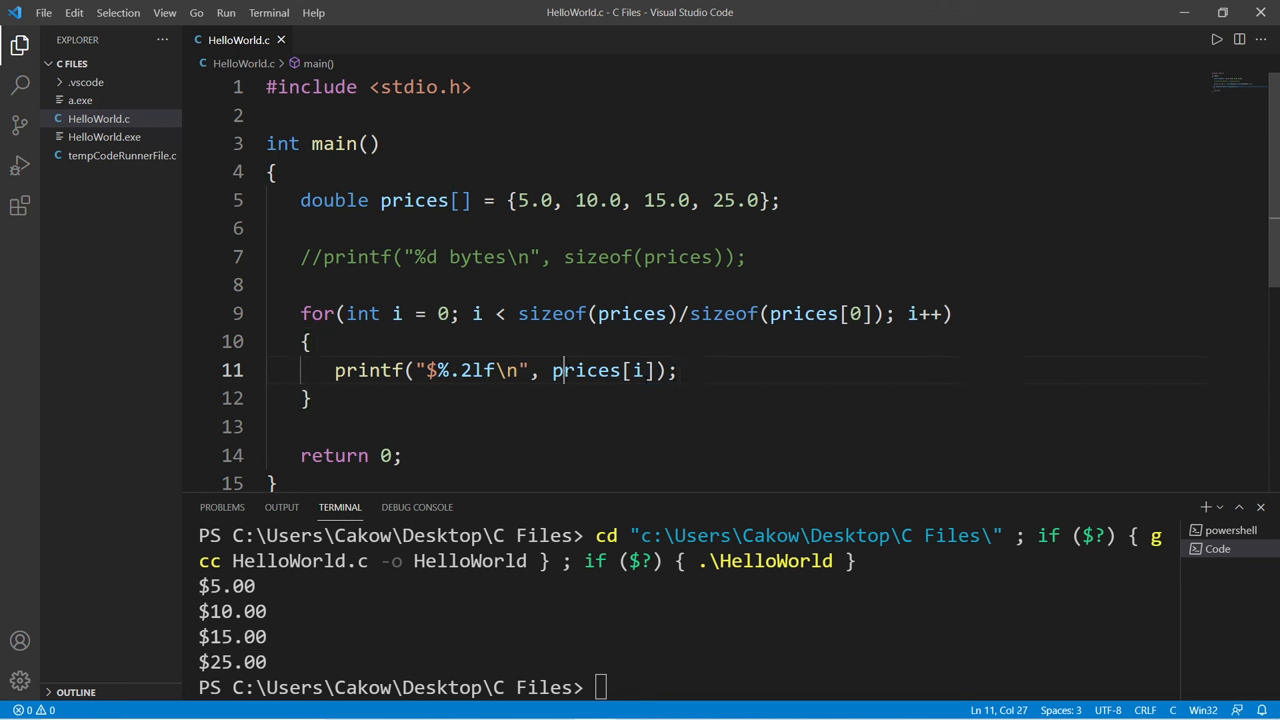
pyautogui.doubleClick(636, 370)
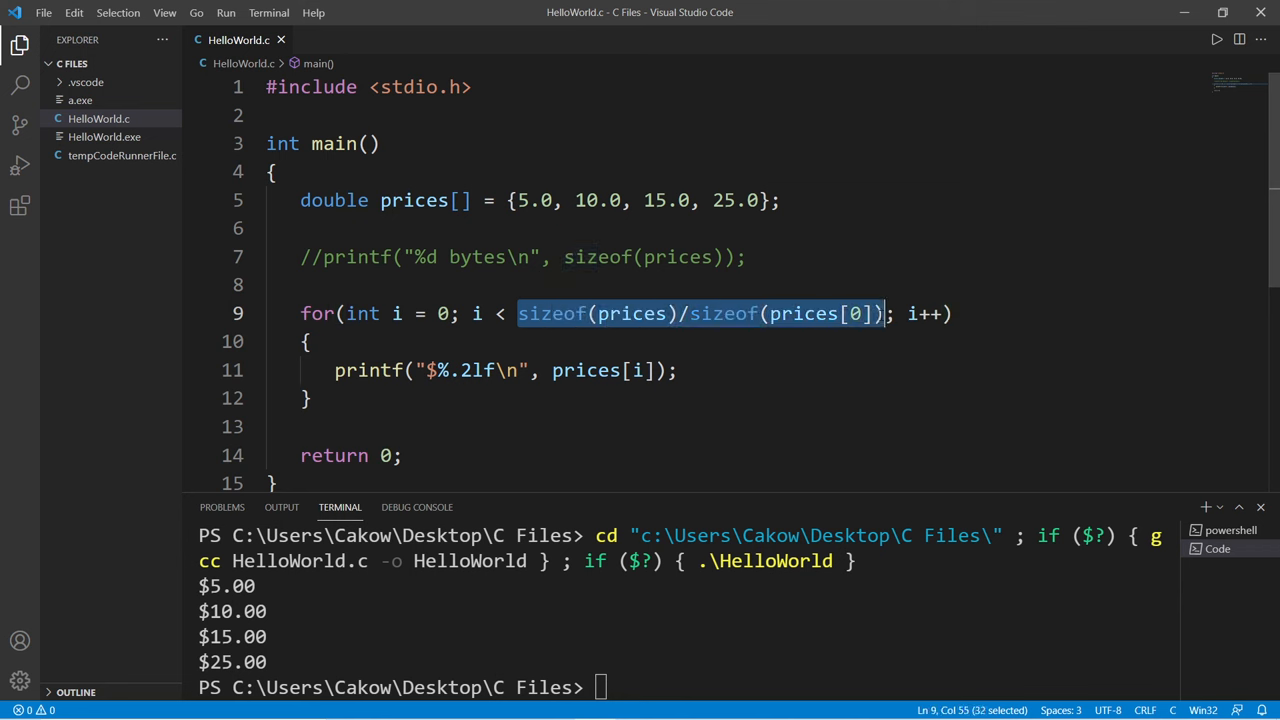
pyautogui.press('shift+Left')
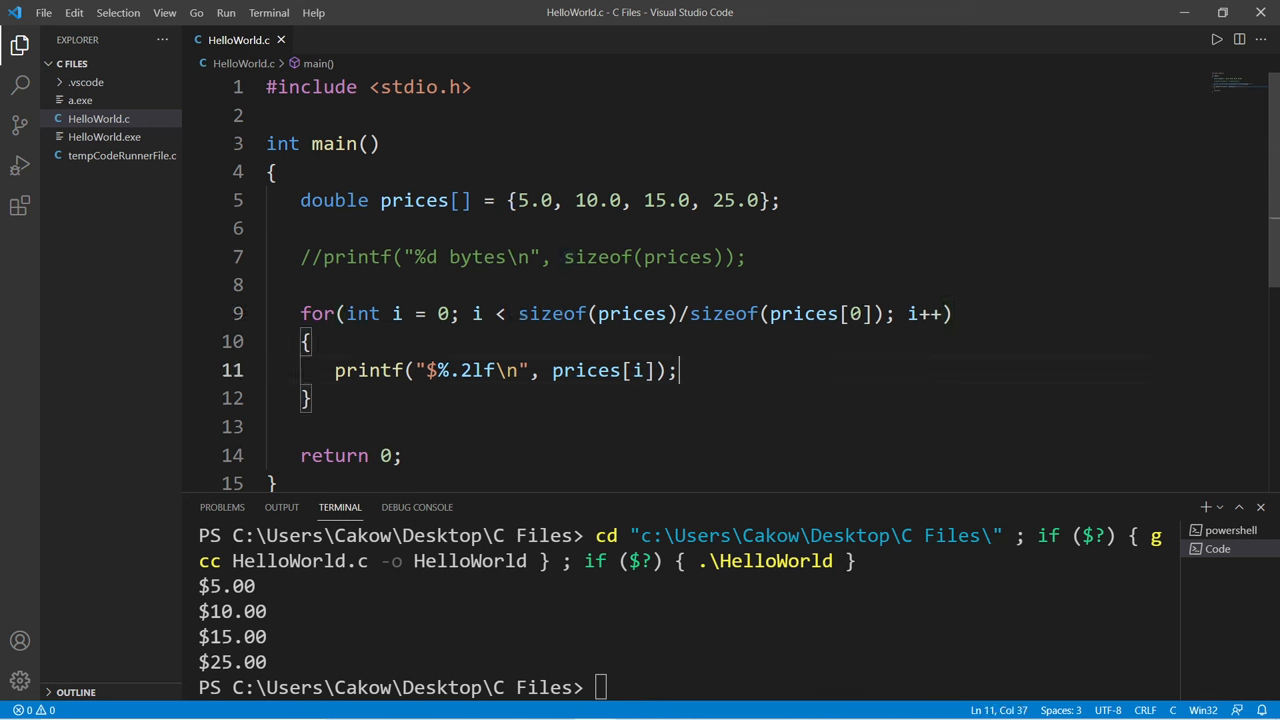
pyautogui.doubleClick(723, 313)
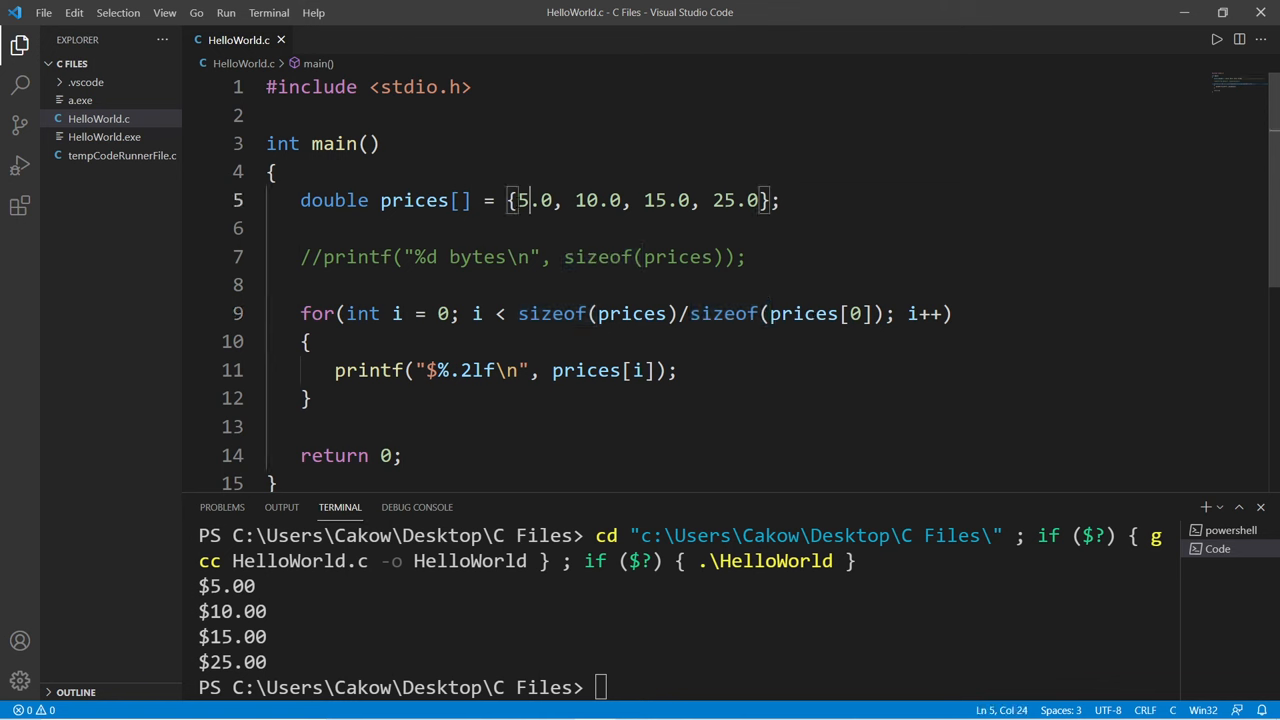
pyautogui.moveTo(511, 200); pyautogui.dragTo(760, 200)
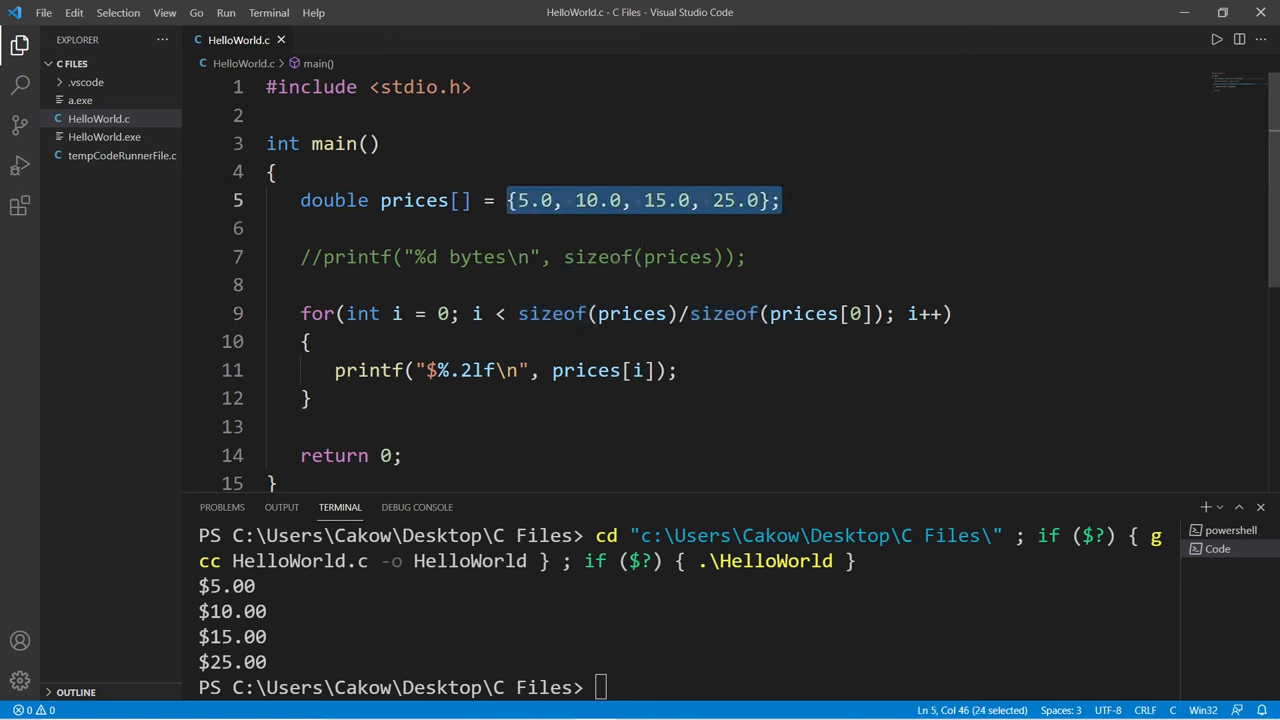